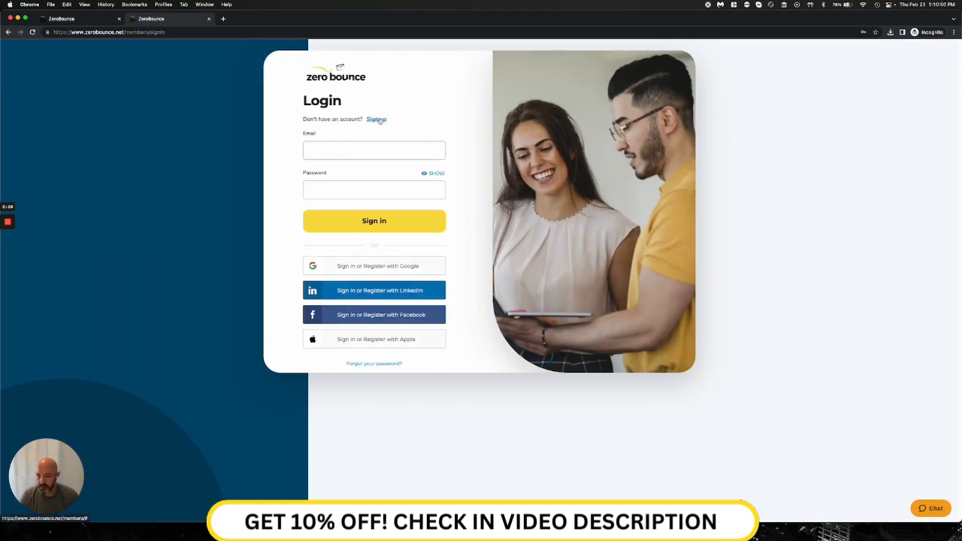
- Reach the free-account sign-up form from the login page's 'Sign up' link
click(376, 119)
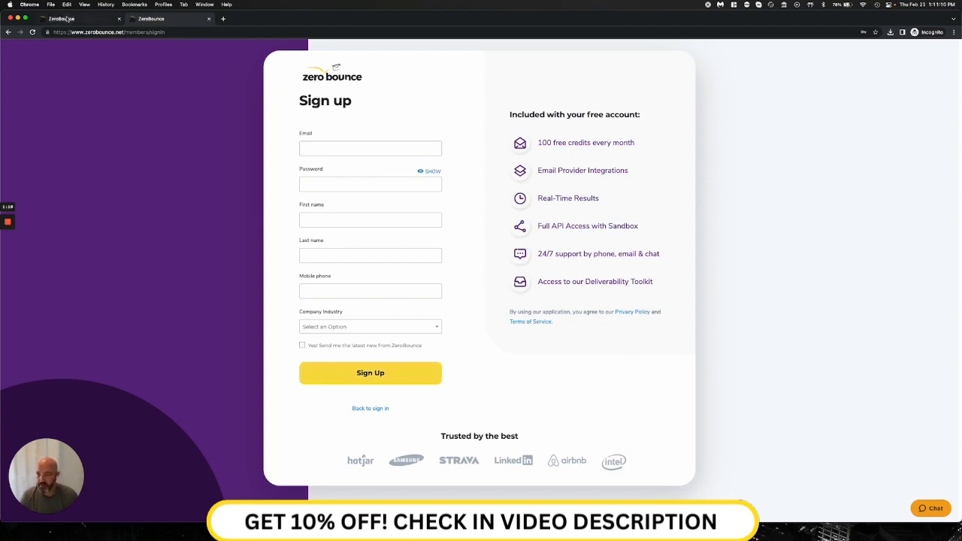
click(370, 372)
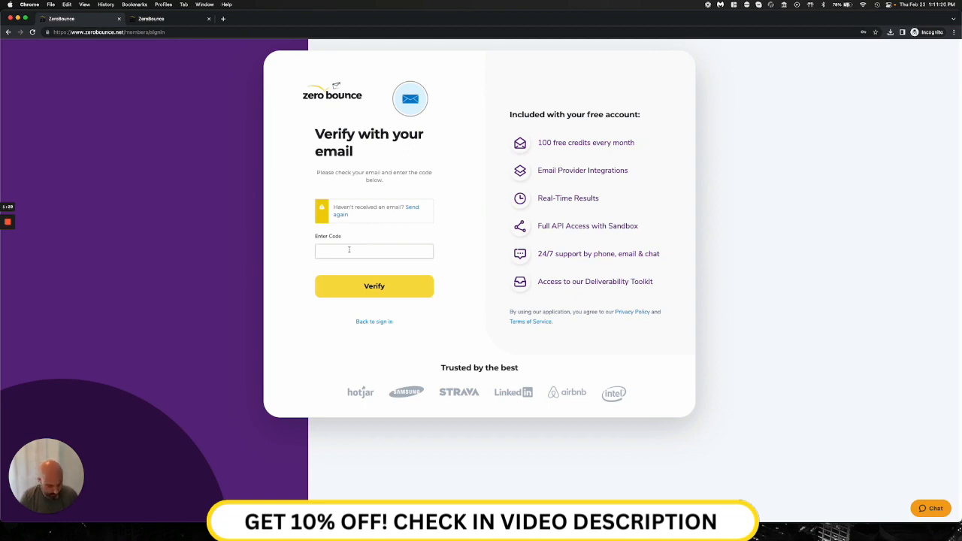
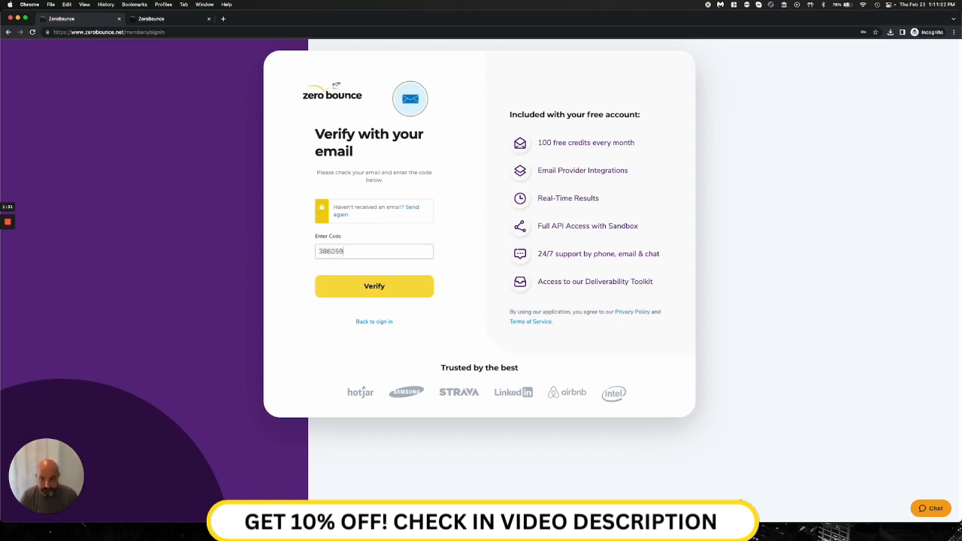
click(373, 286)
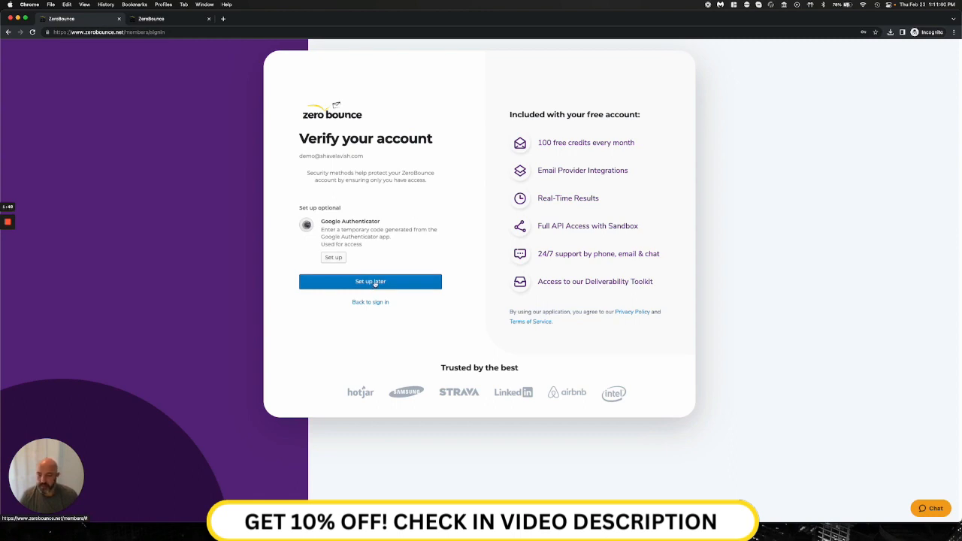
- Choose 'Set up later' for the authenticator and settle on the dashboard, dismissing chat and account menu
click(370, 281)
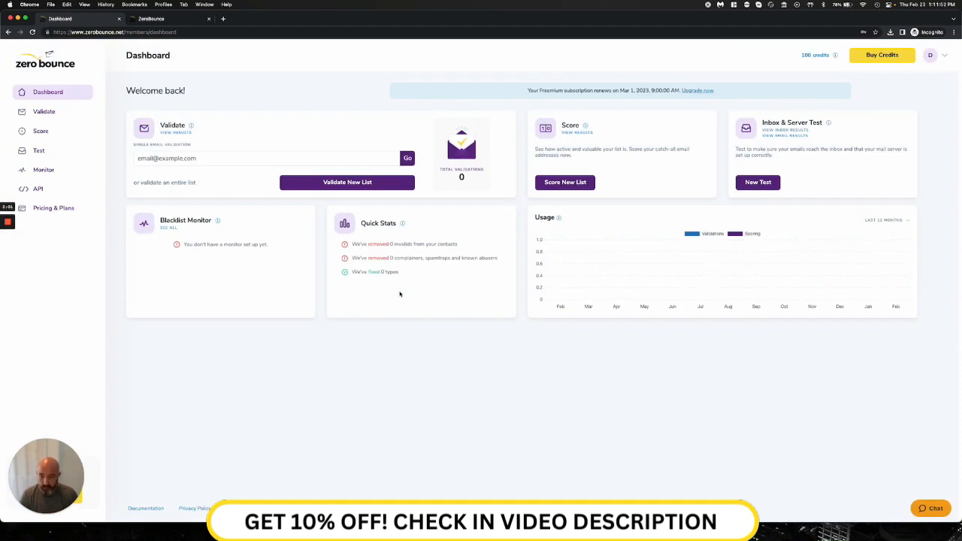
mouse_move(622, 195)
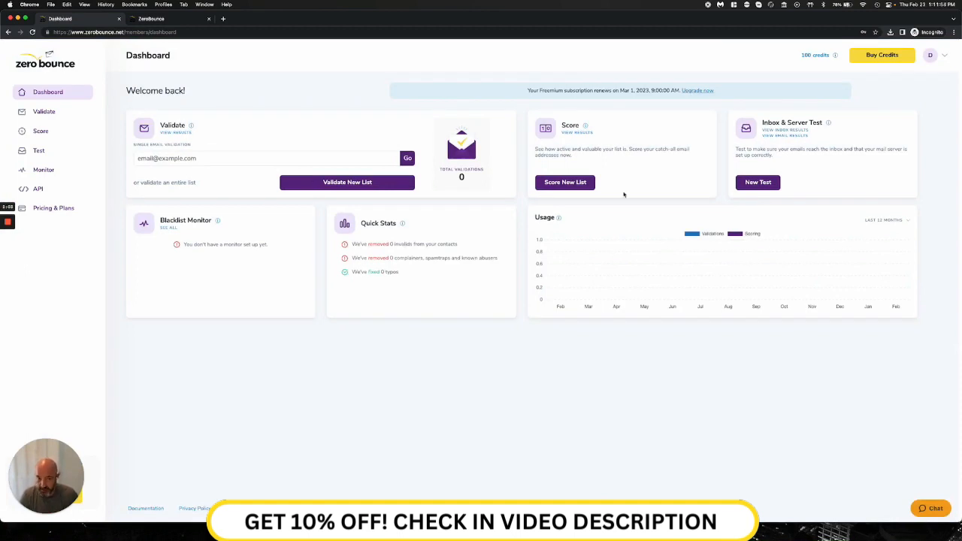
mouse_move(551, 169)
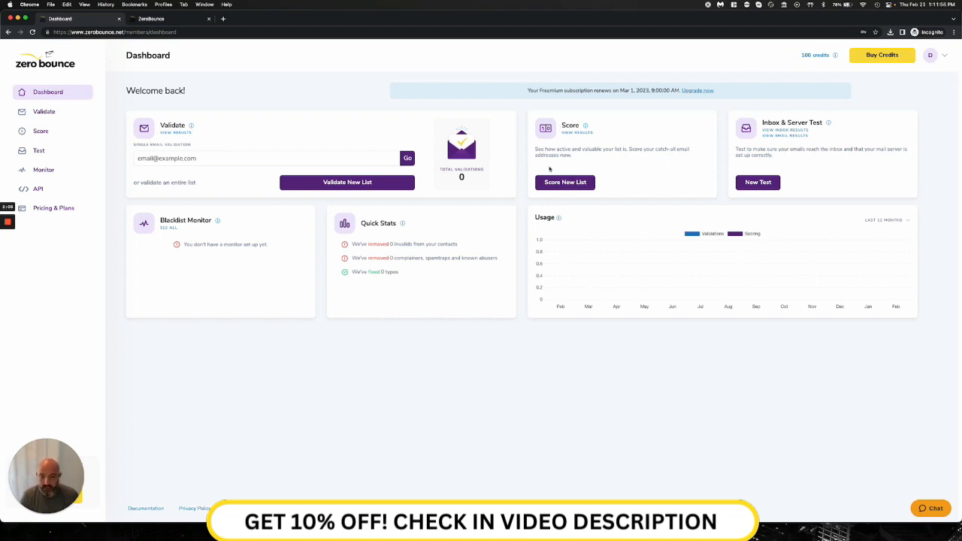
mouse_move(532, 238)
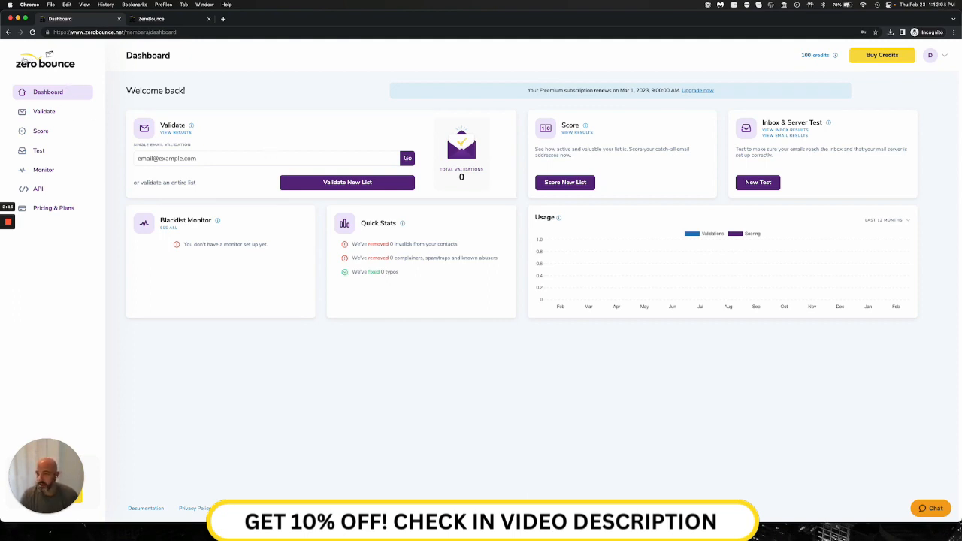
mouse_move(760, 54)
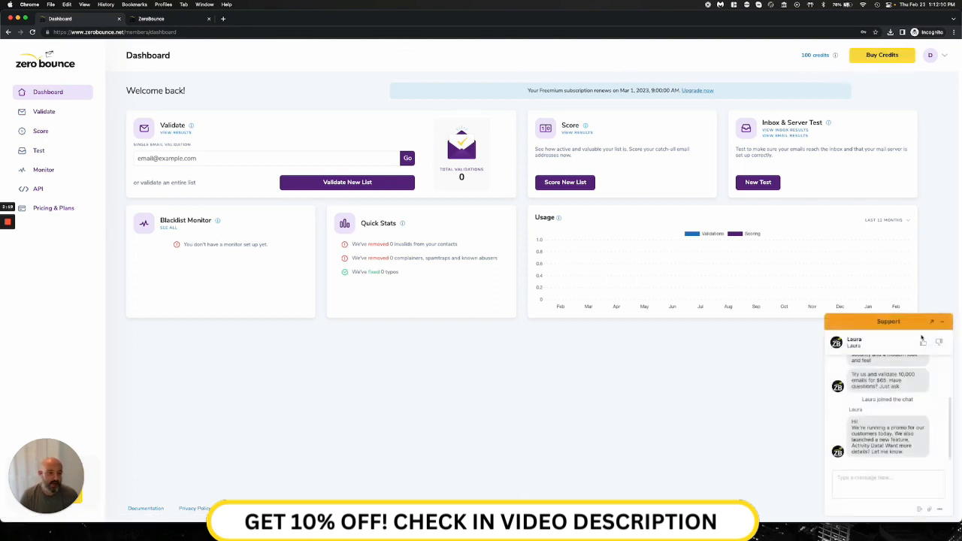
click(941, 321)
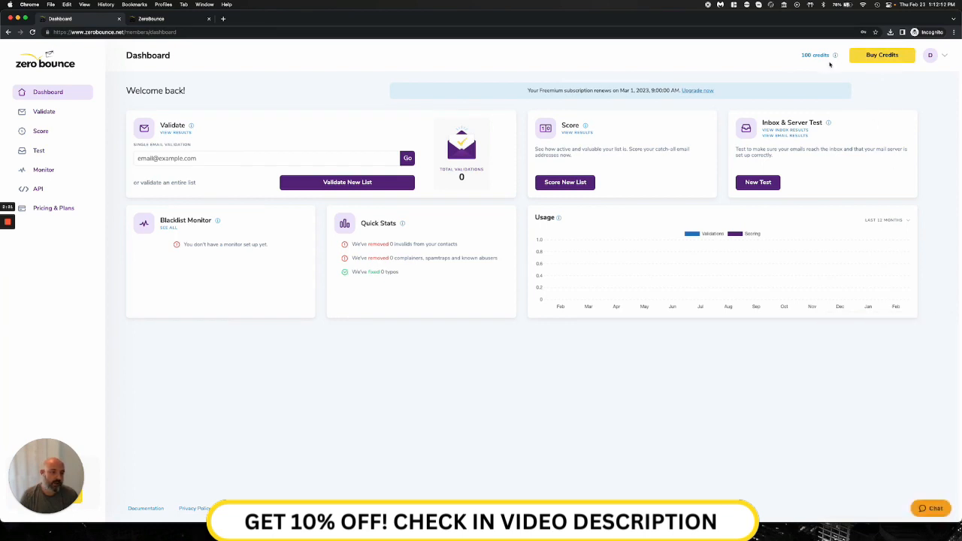
mouse_move(835, 54)
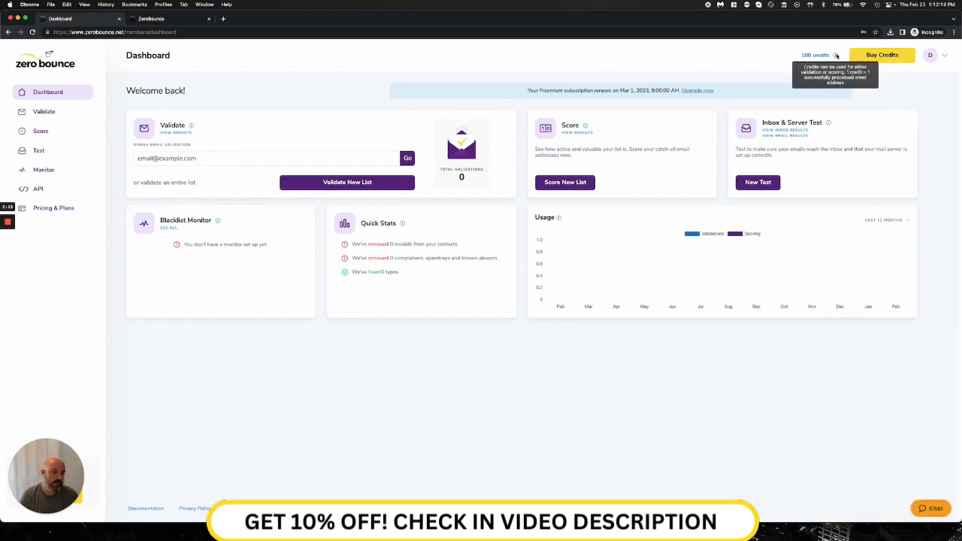
mouse_move(865, 72)
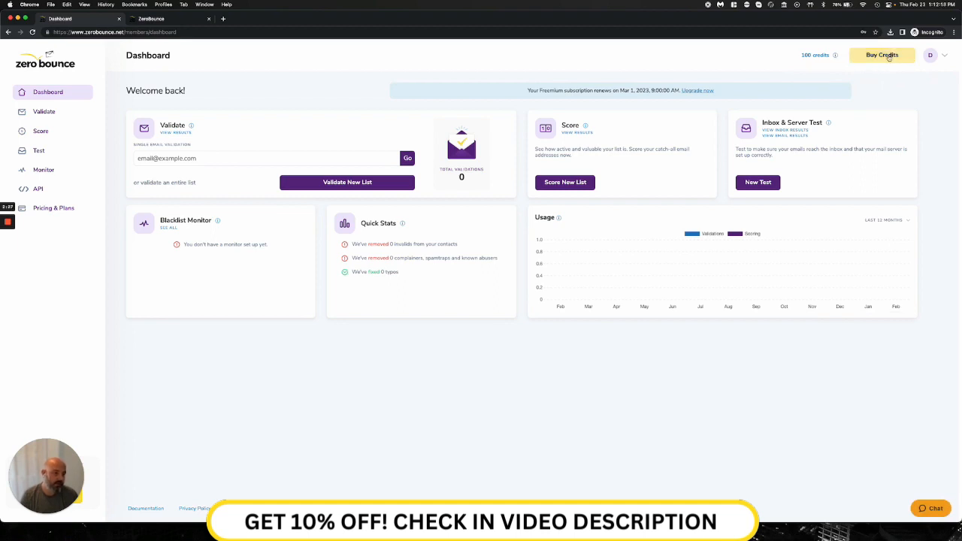
click(944, 54)
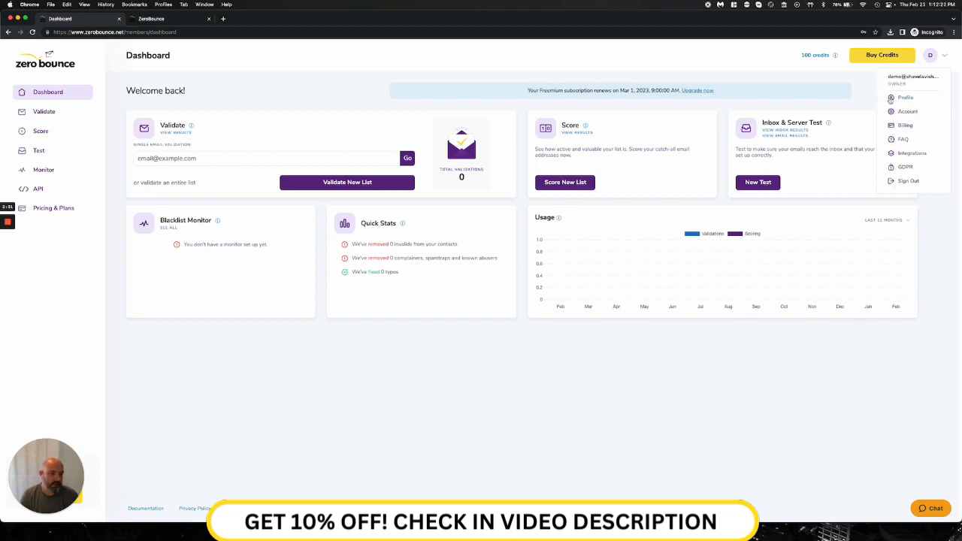
click(254, 62)
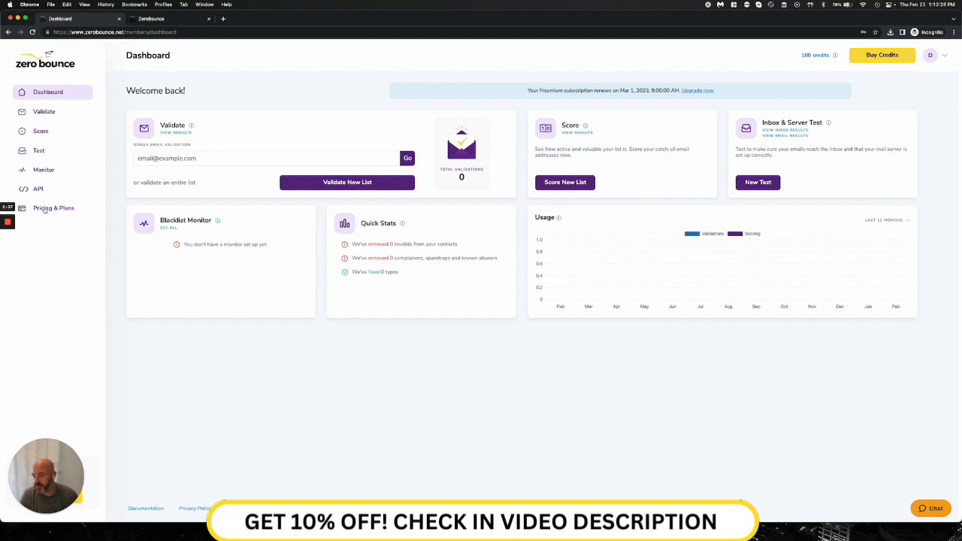
mouse_move(499, 172)
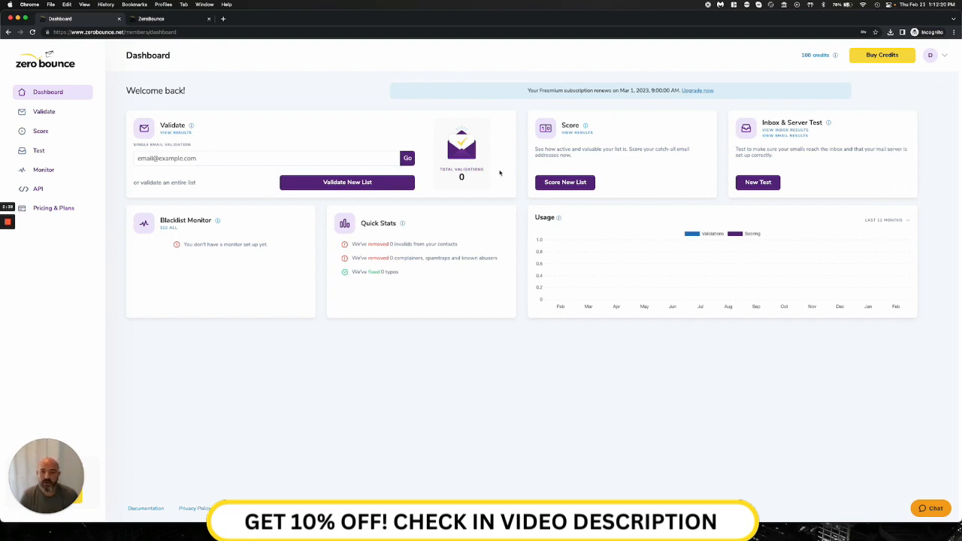
mouse_move(237, 138)
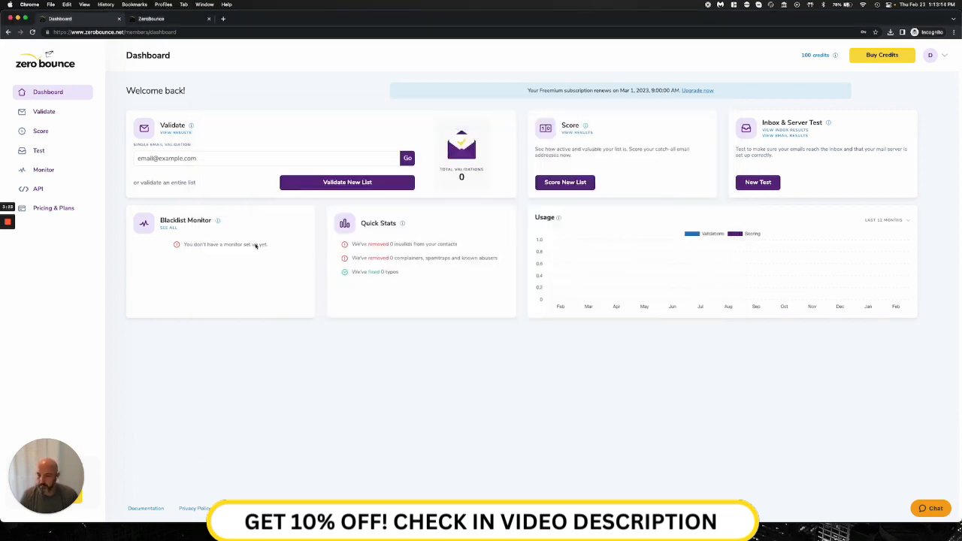
mouse_move(418, 387)
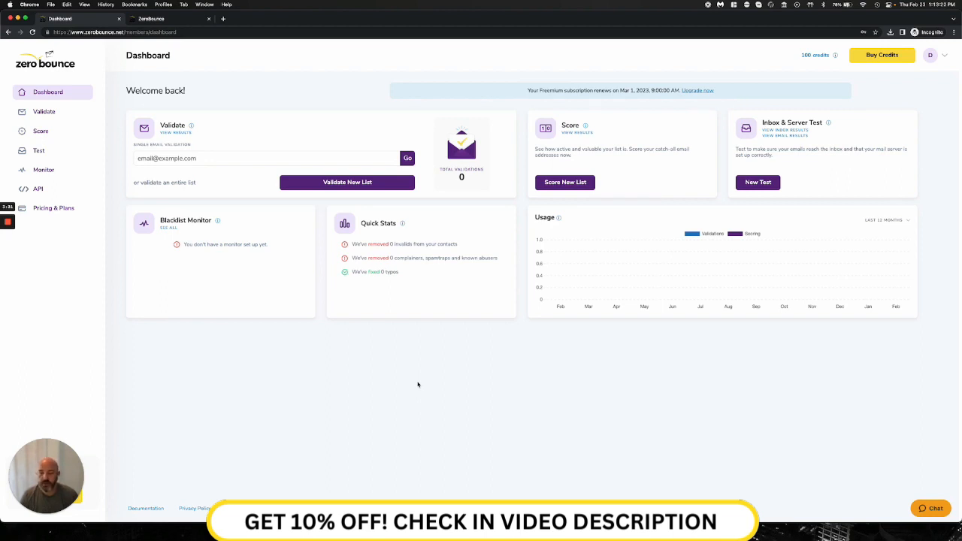
mouse_move(388, 409)
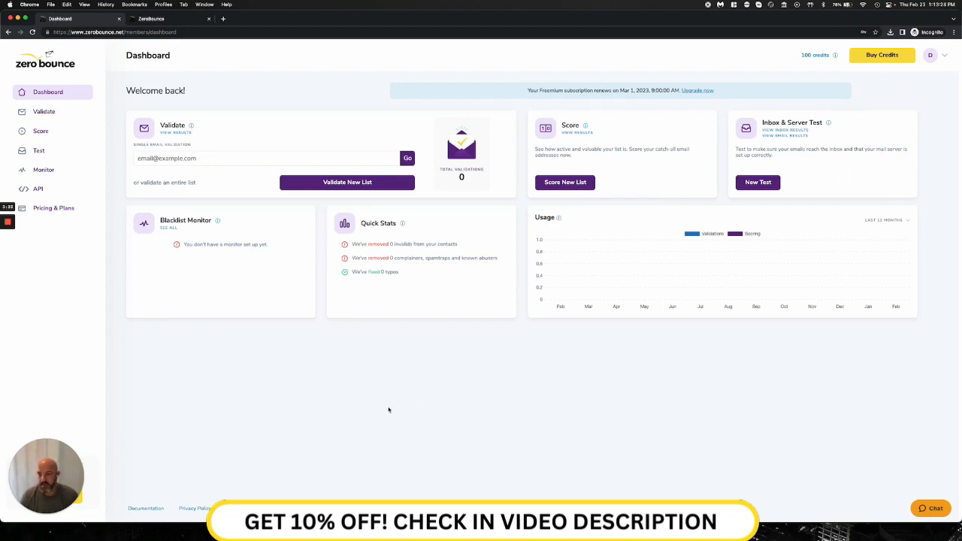
mouse_move(370, 383)
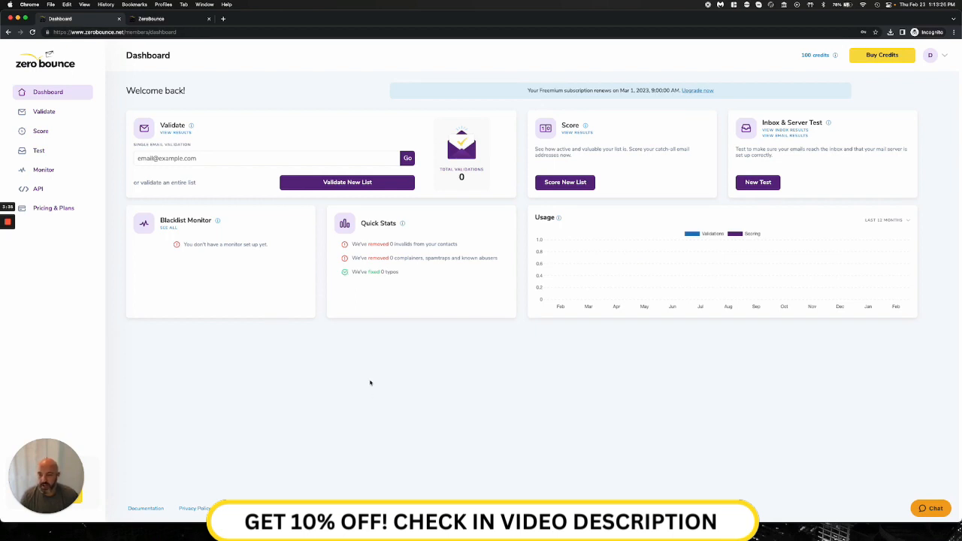
mouse_move(313, 293)
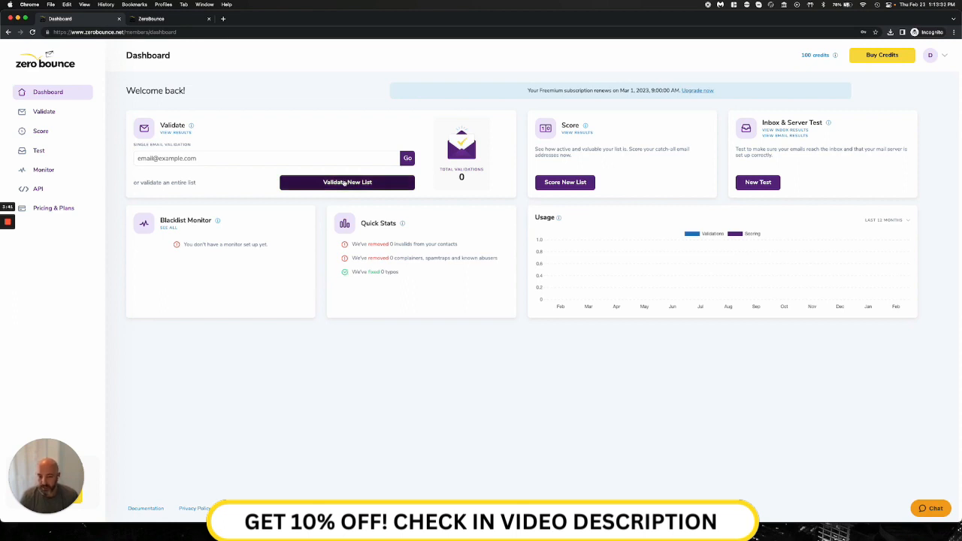
- Start a new list validation and upload the email CSV from the Desktop
click(44, 111)
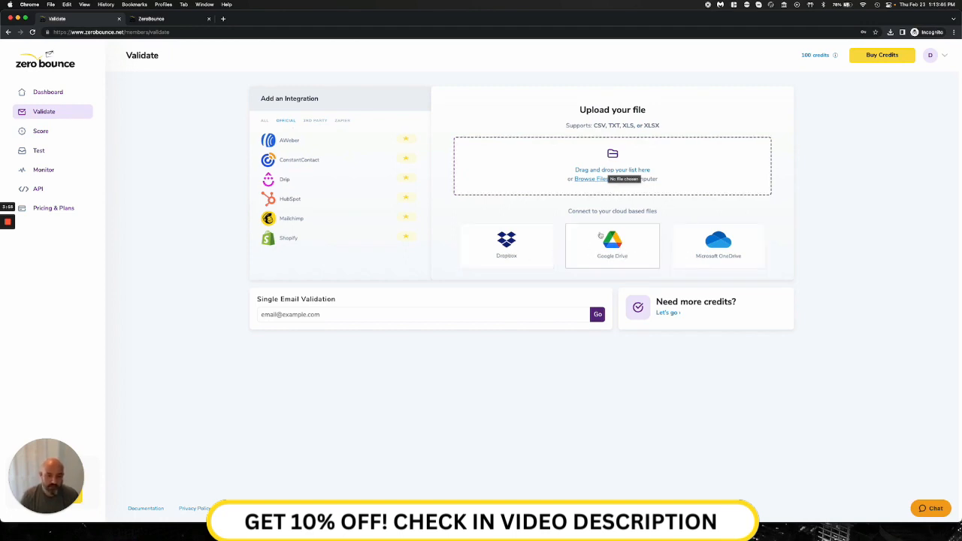
click(591, 179)
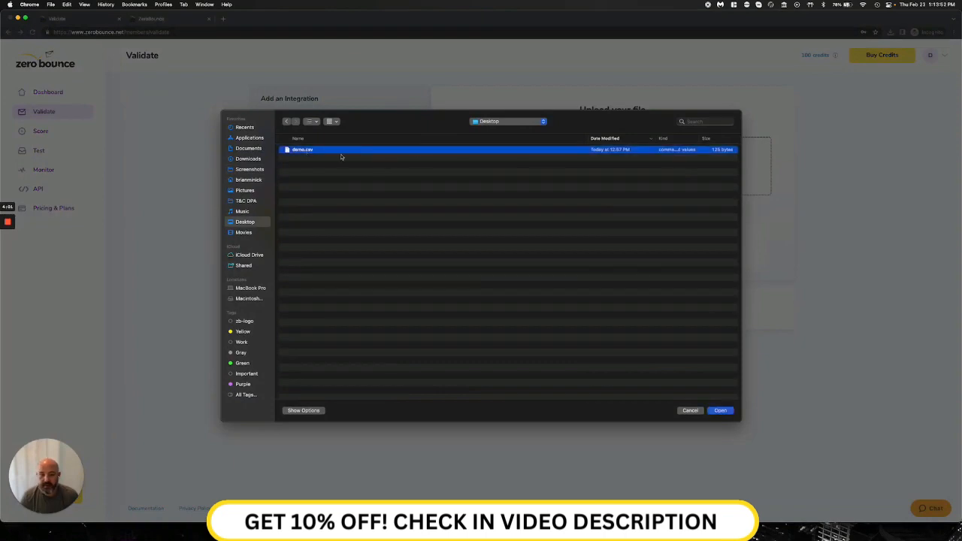
click(718, 411)
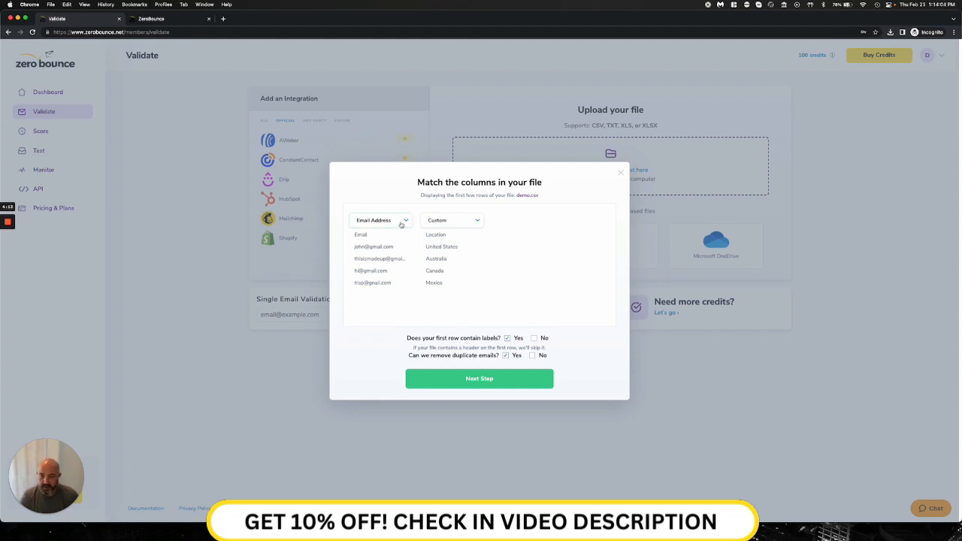
- Keep the second column mapped as Custom and confirm it as the Location column
click(451, 220)
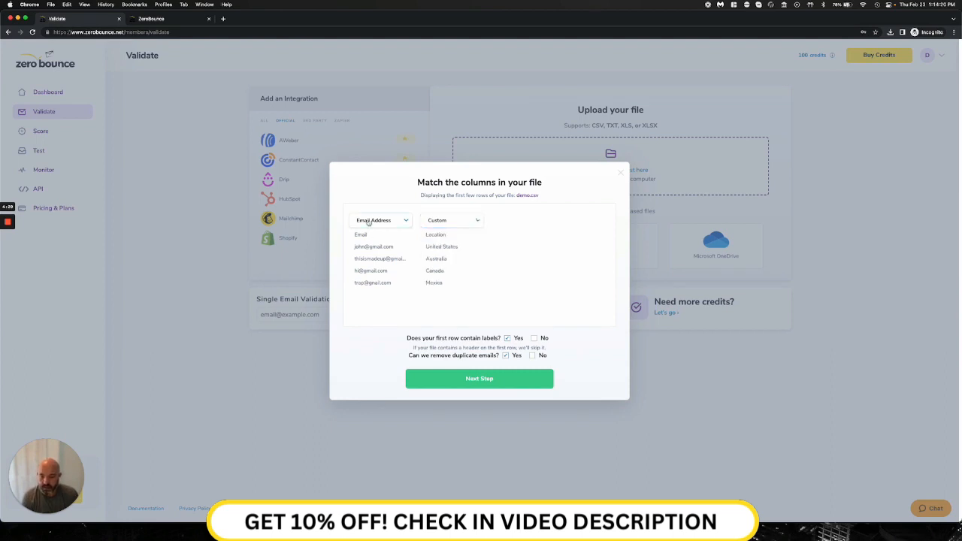
click(451, 220)
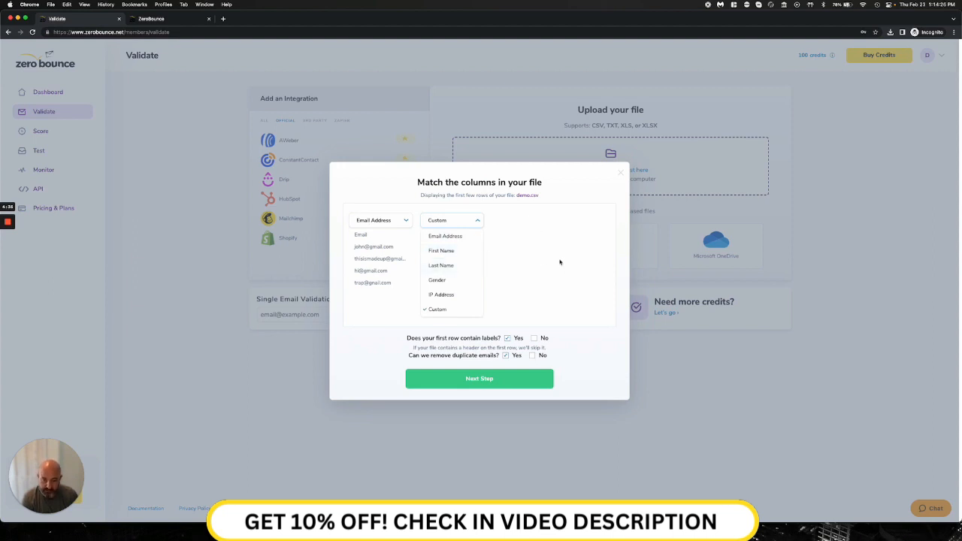
mouse_move(439, 279)
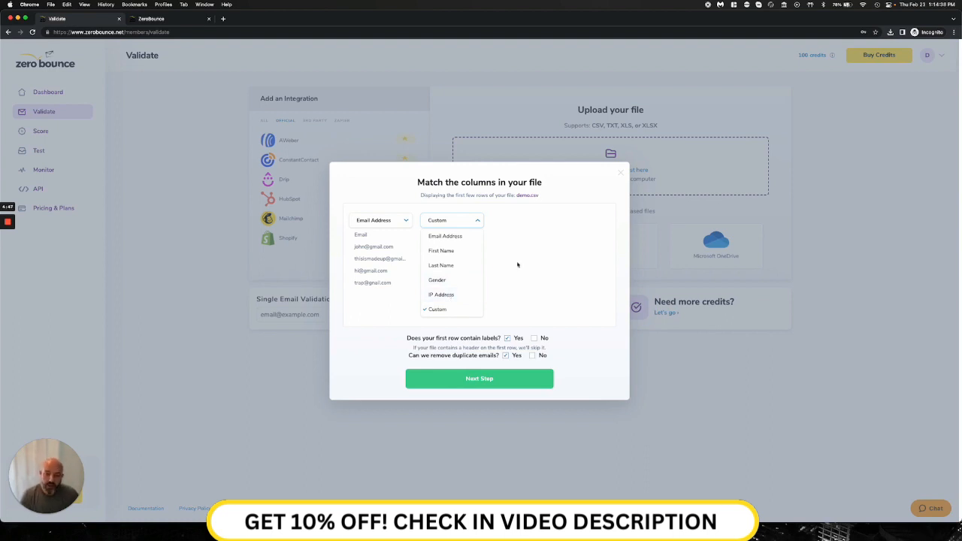
mouse_move(481, 307)
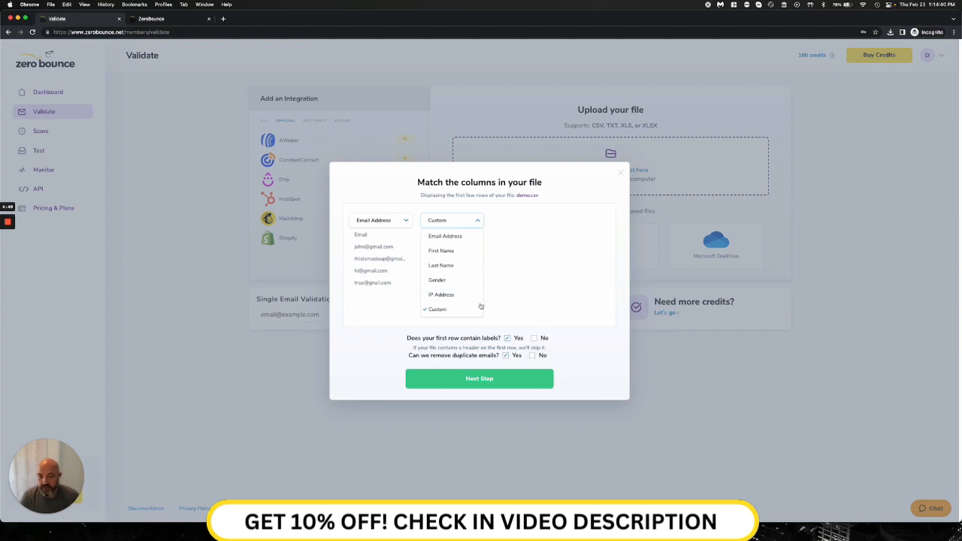
click(436, 309)
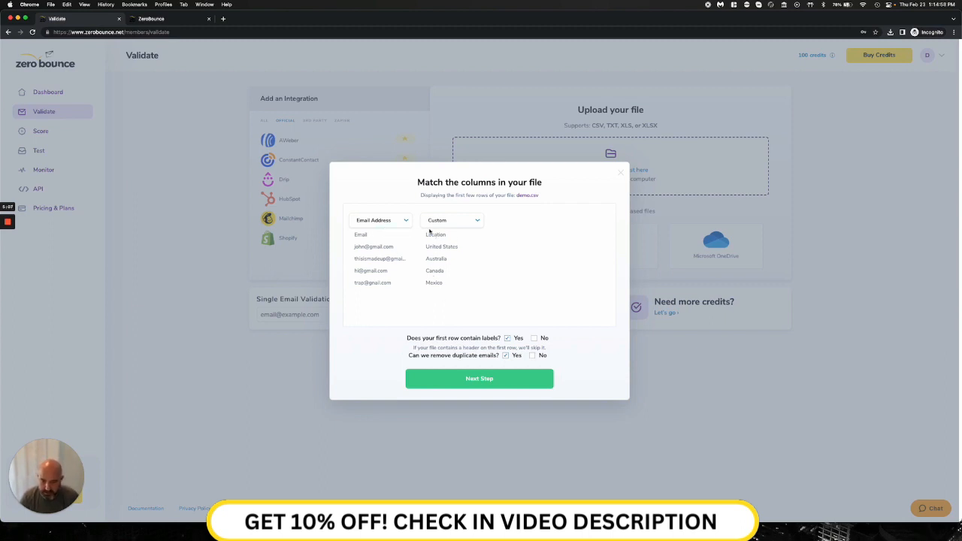
mouse_move(475, 344)
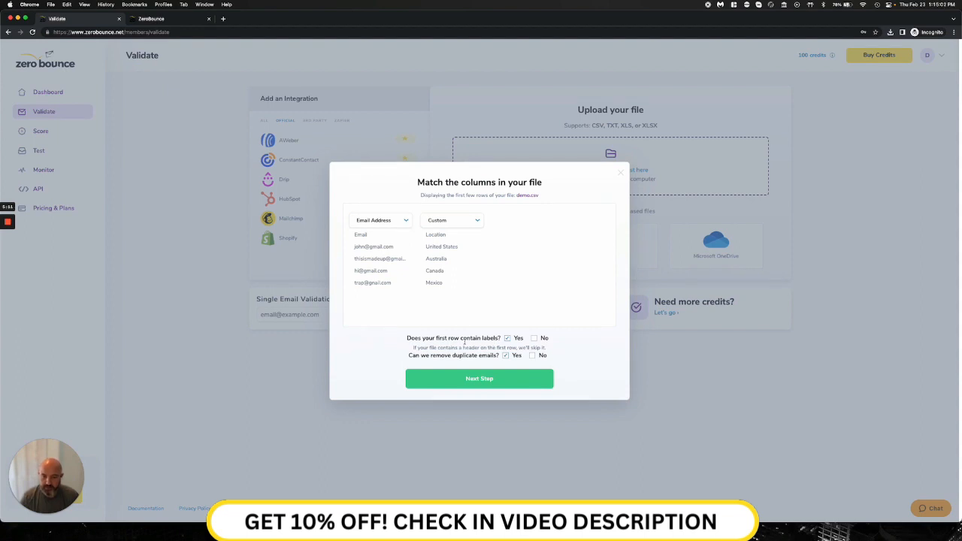
mouse_move(451, 238)
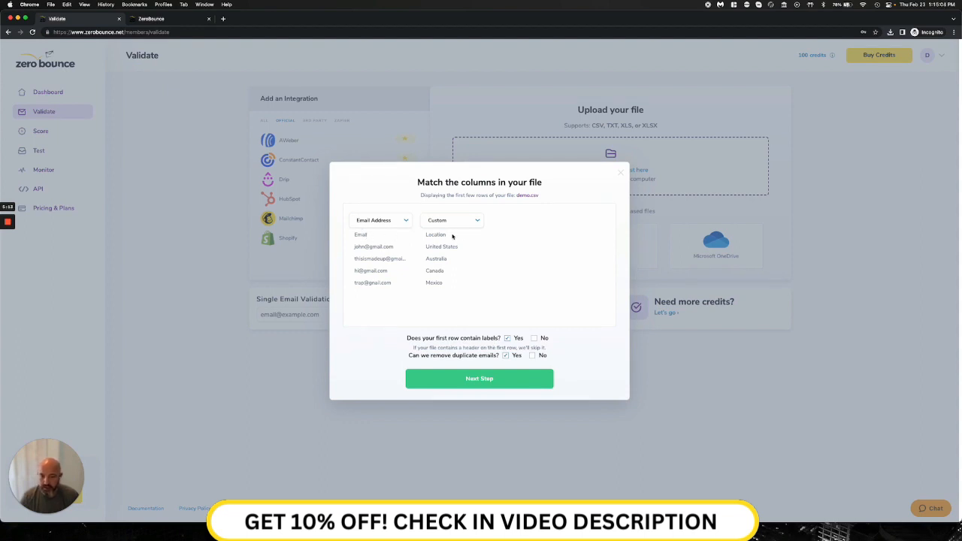
double_click(361, 234)
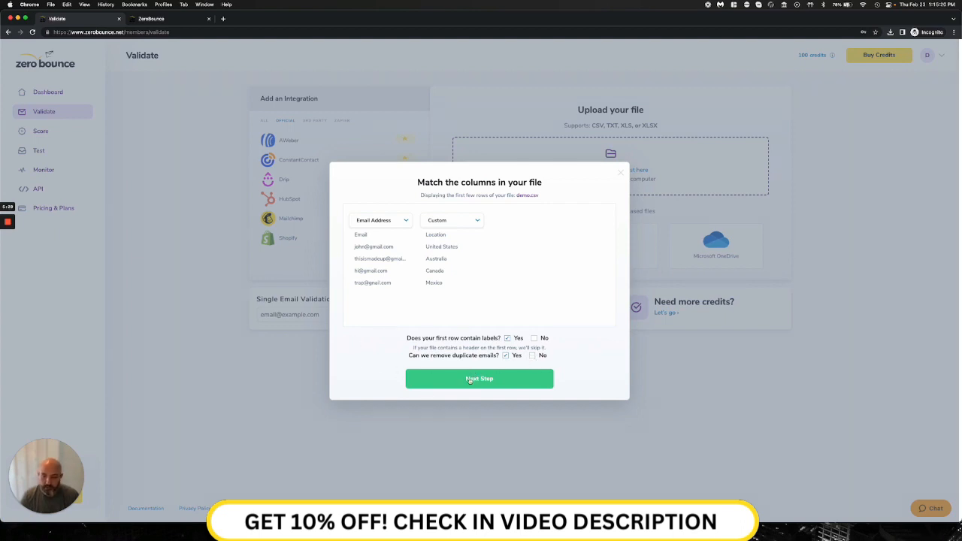
- Finish column matching and run validation on the four-email demo.csv list
click(479, 379)
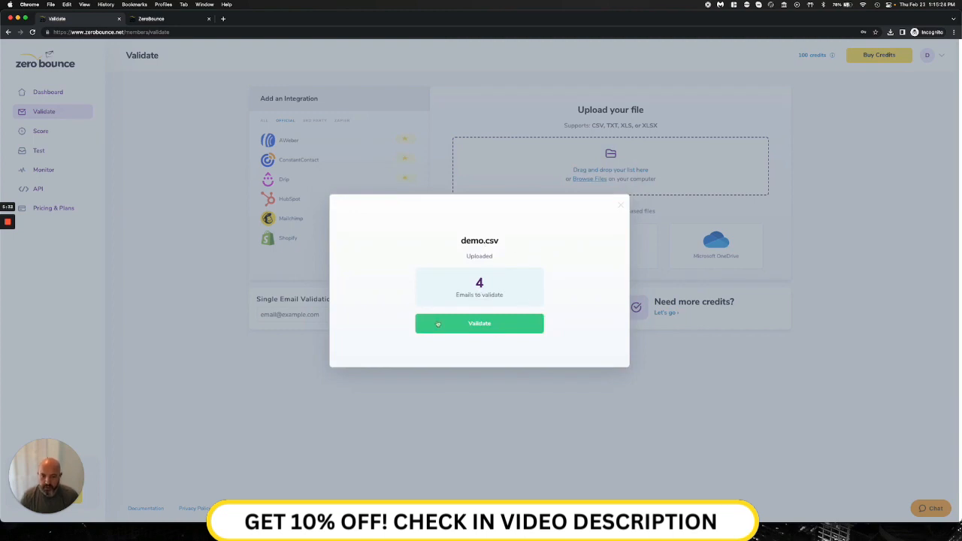
click(479, 324)
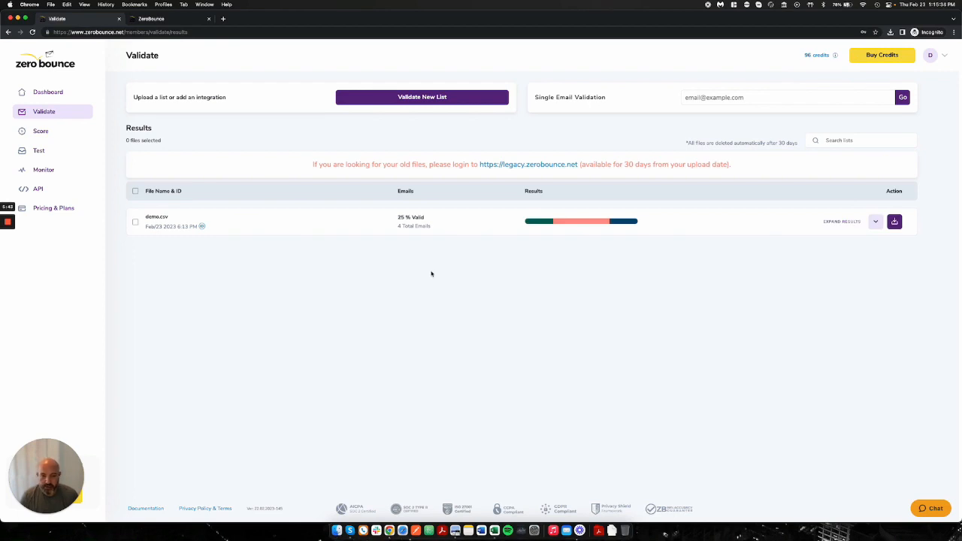
mouse_move(433, 291)
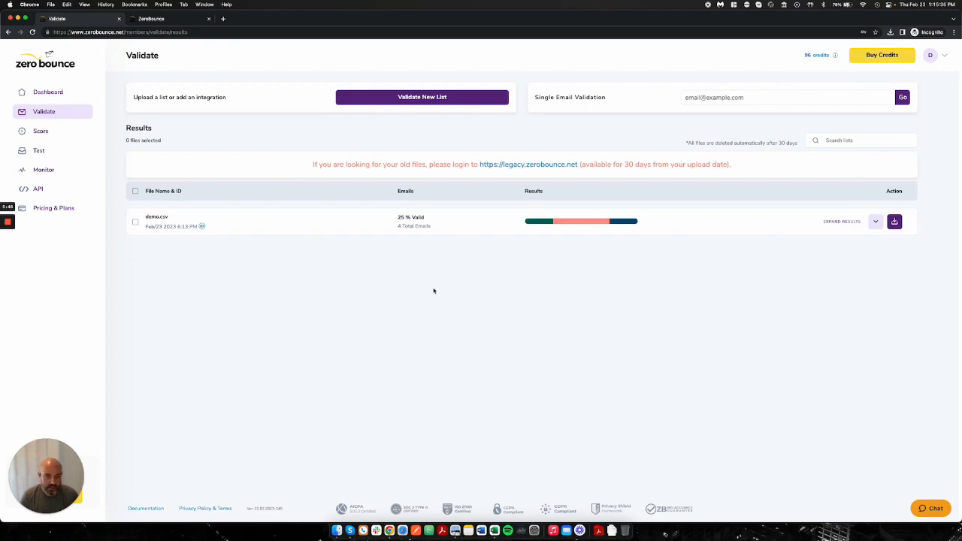
mouse_move(580, 220)
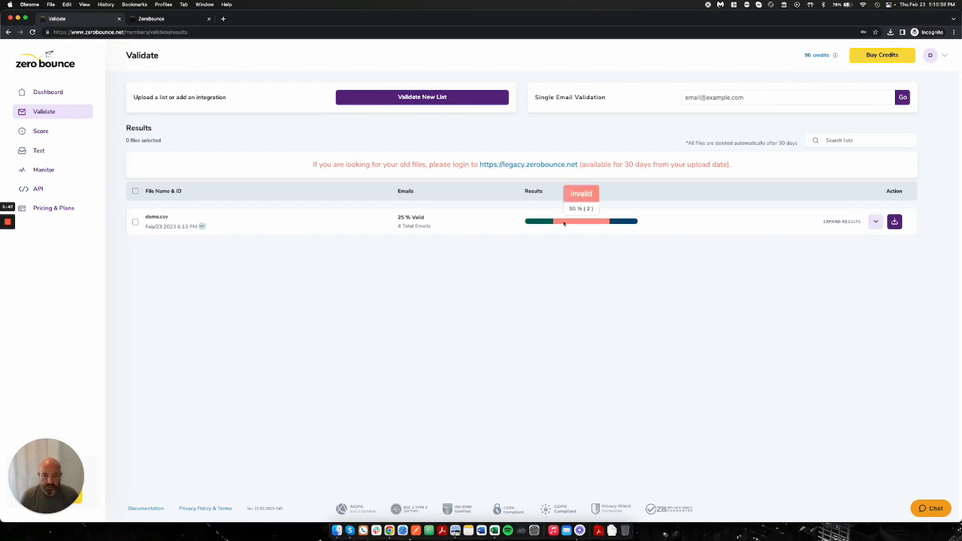
mouse_move(523, 254)
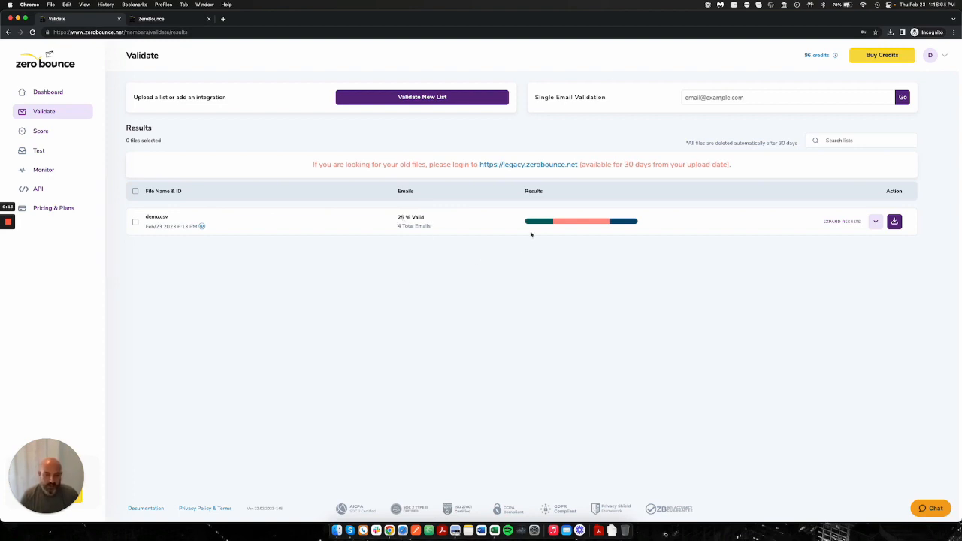
mouse_move(619, 221)
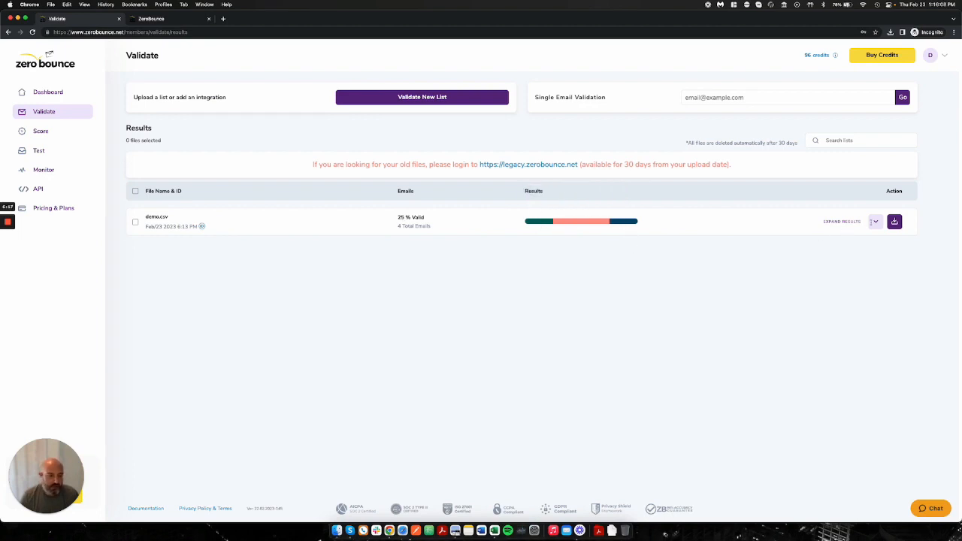
- Expand the demo.csv result breakdown and bring up its download options
click(842, 221)
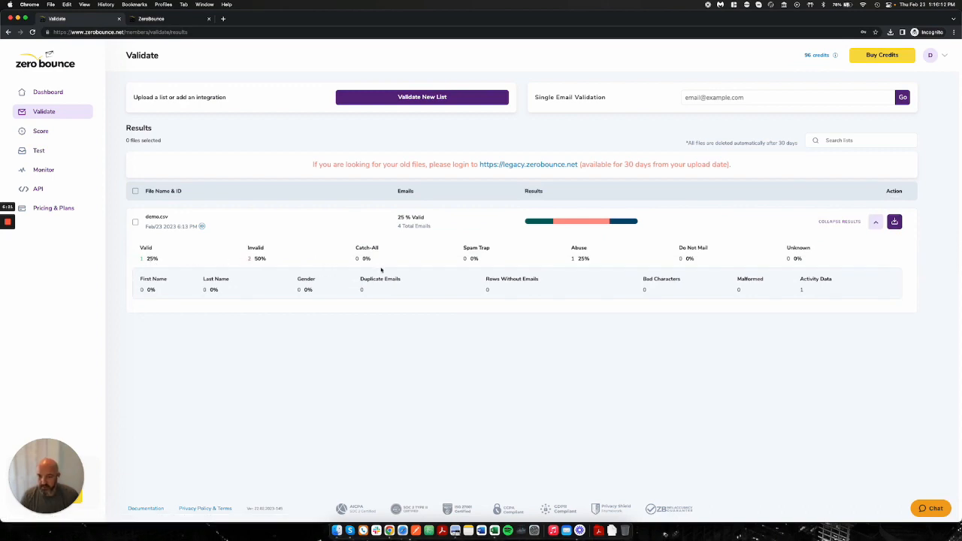
mouse_move(798, 289)
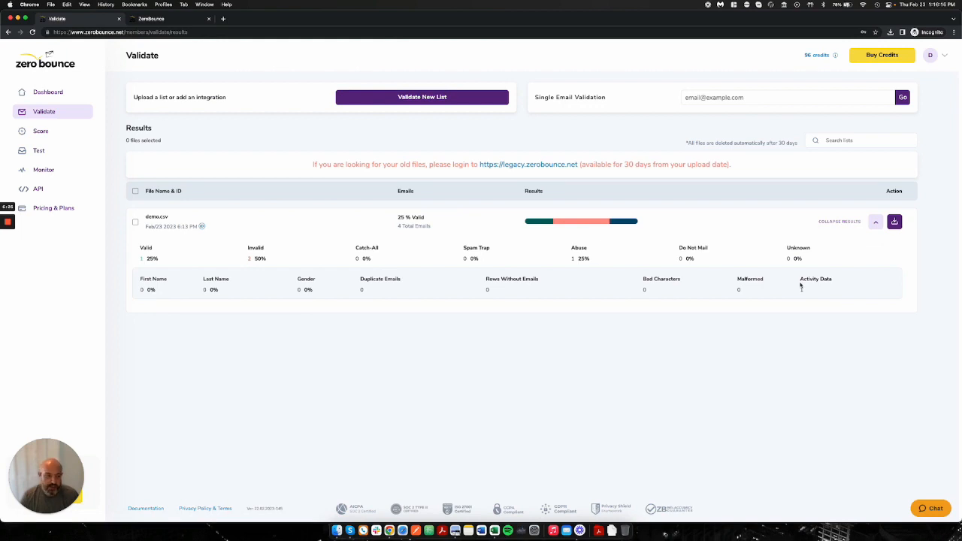
mouse_move(894, 223)
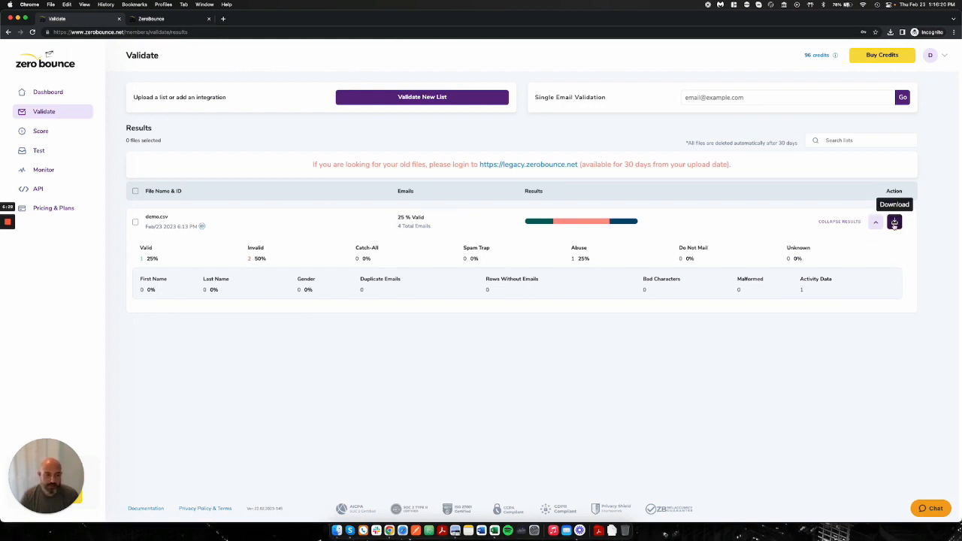
click(896, 221)
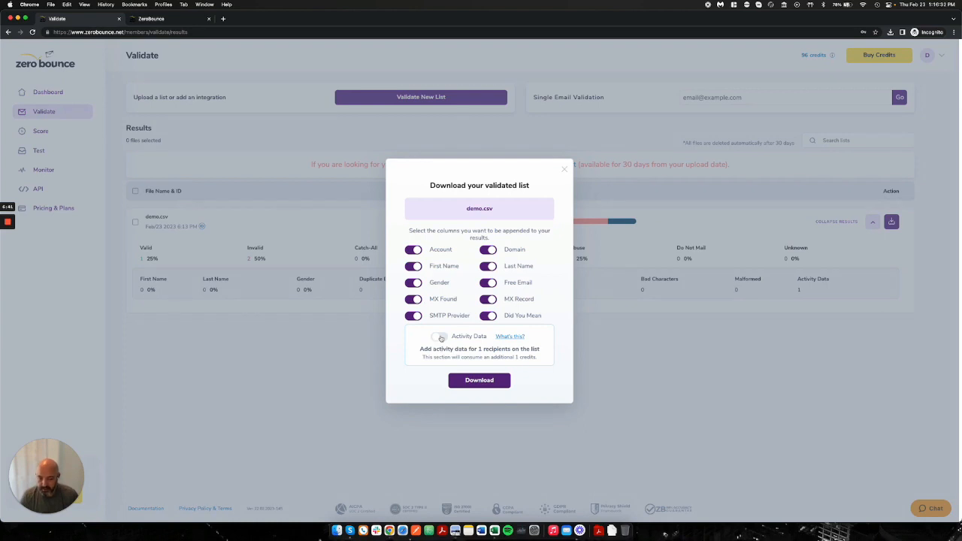
- Include Activity Data in the validated-list export and start the download
click(439, 337)
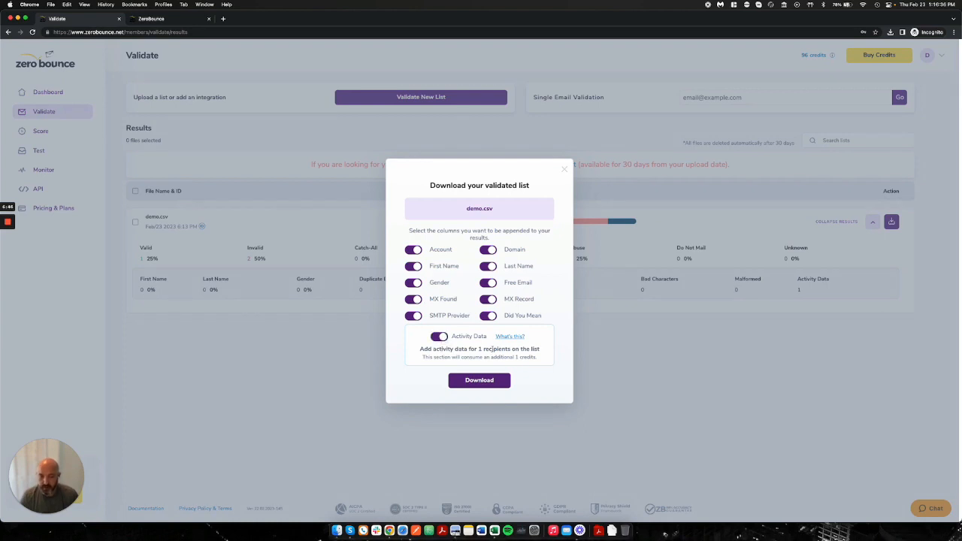
mouse_move(509, 336)
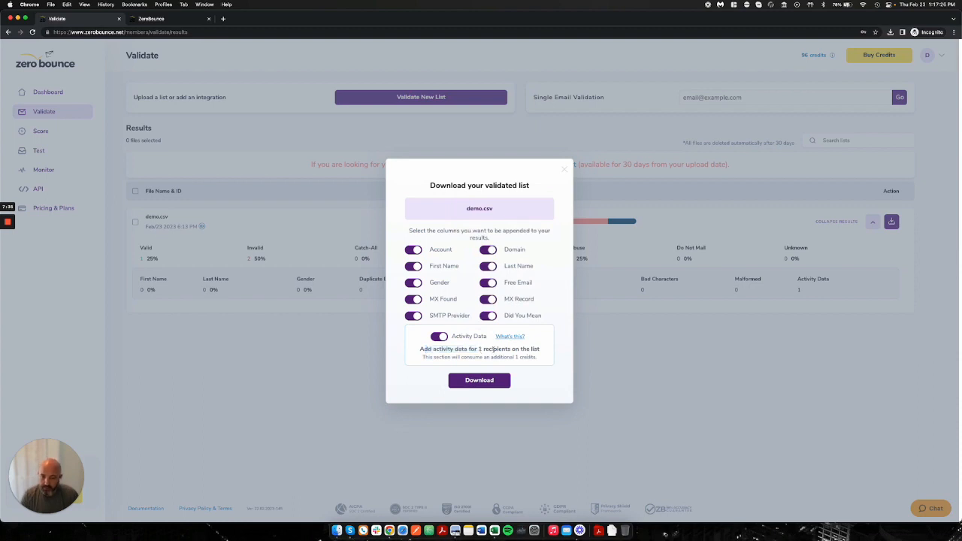
click(439, 337)
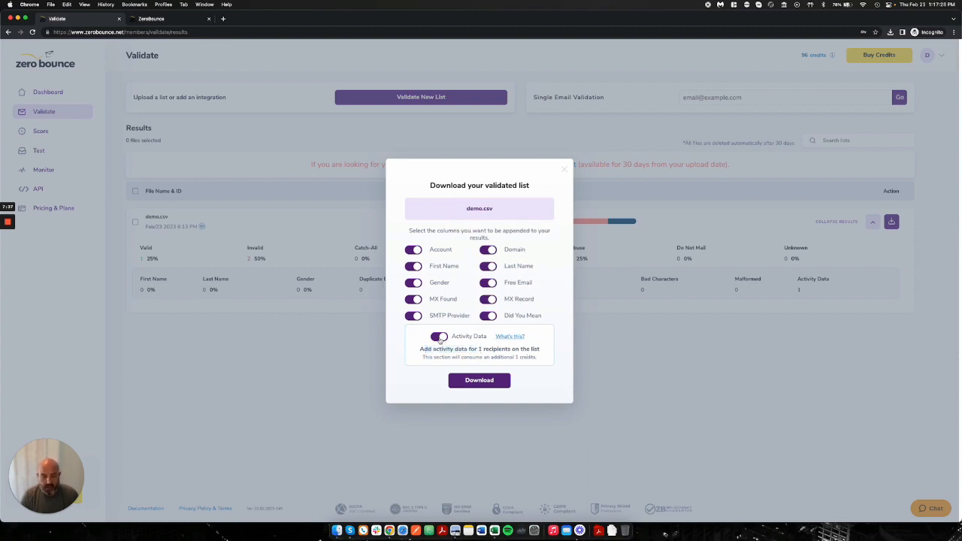
click(478, 379)
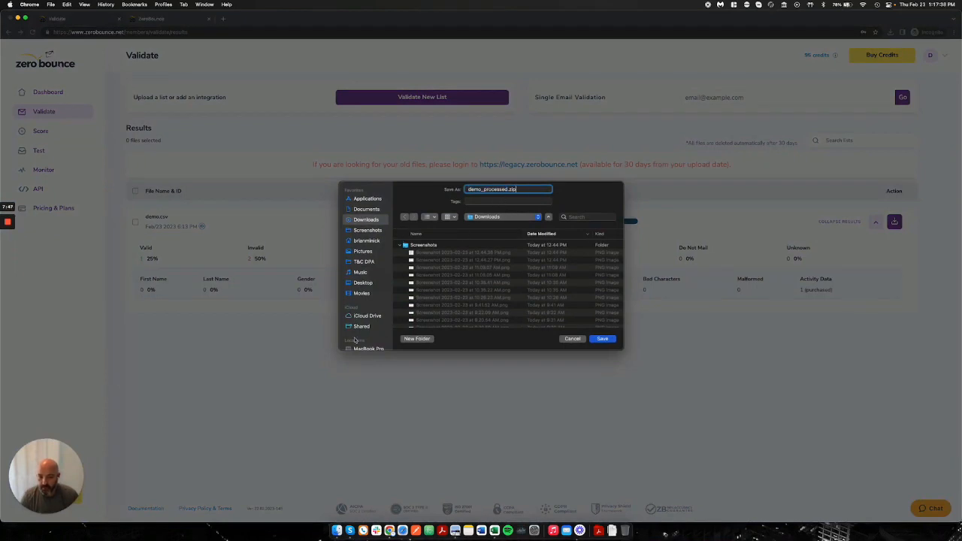
- Save the export as demo_processed.zip to the chosen location
click(601, 338)
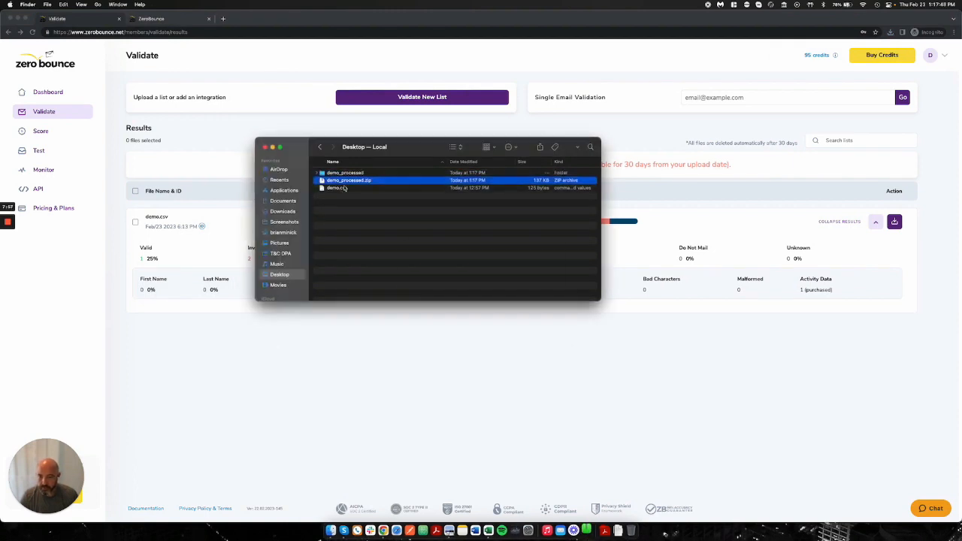
- Browse into the demo_processed folder and look over its result files, including demo_valid.csv
click(346, 171)
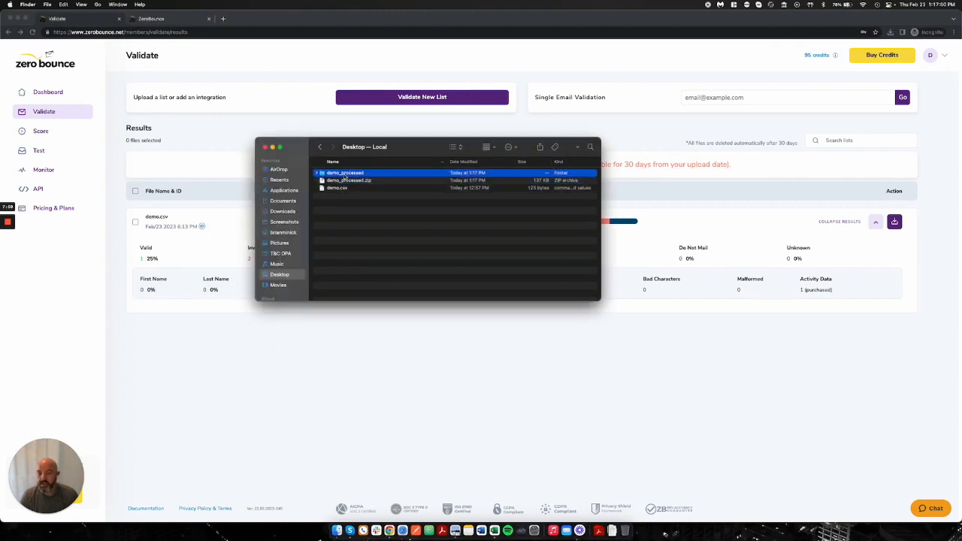
double_click(344, 172)
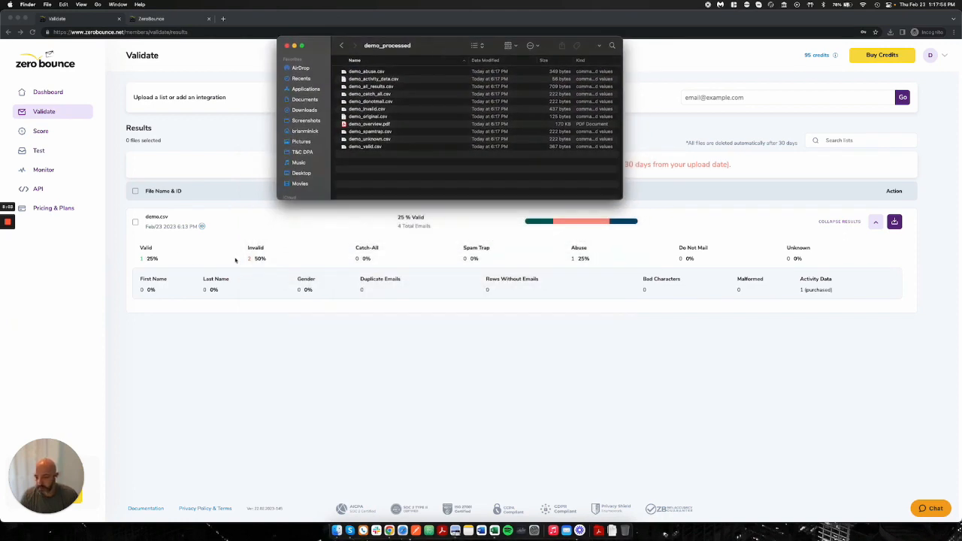
mouse_move(250, 258)
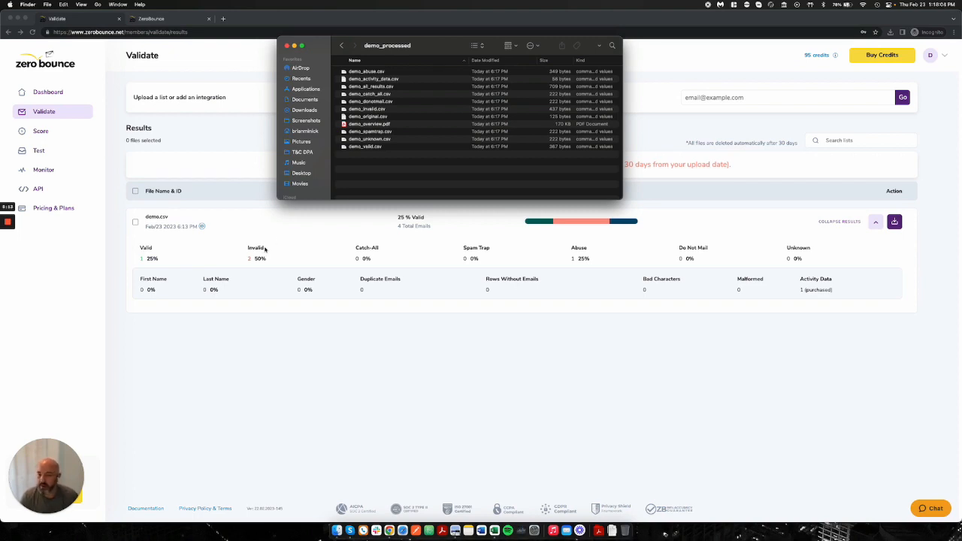
mouse_move(367, 218)
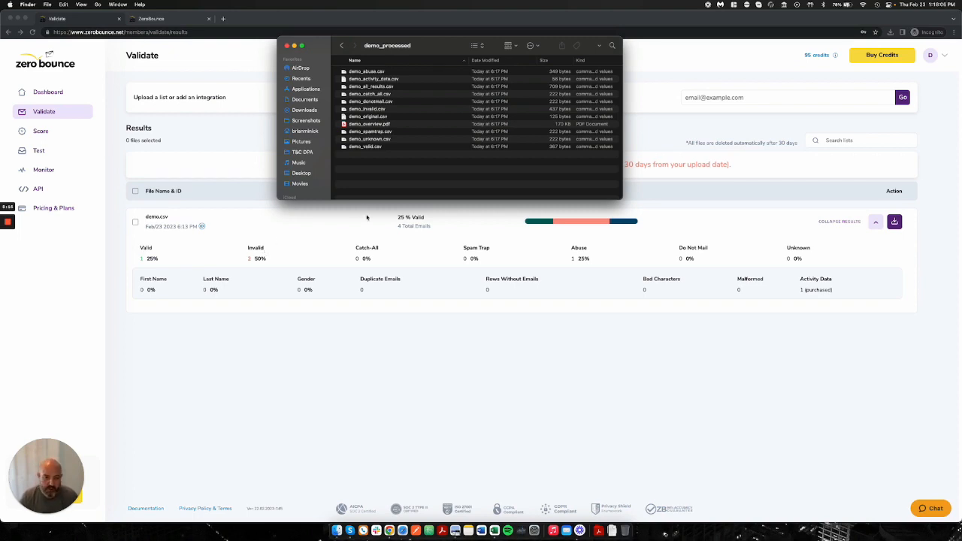
click(364, 147)
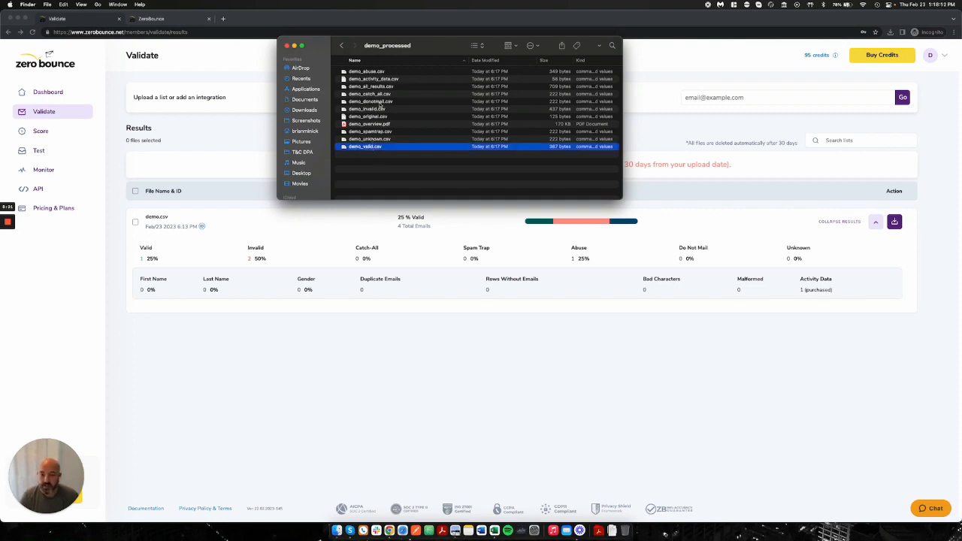
click(370, 93)
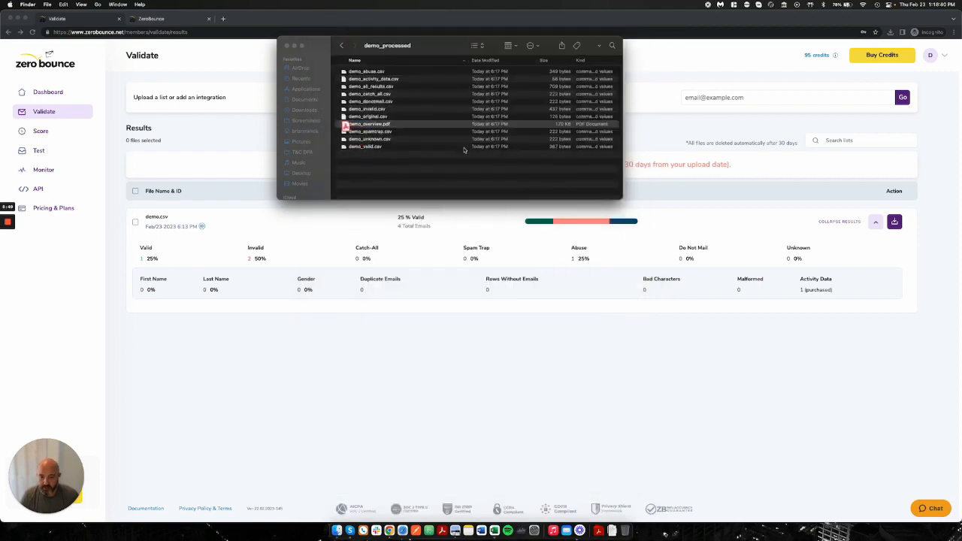
- Open the all-results CSV in Microsoft Excel showing the four addresses
click(369, 123)
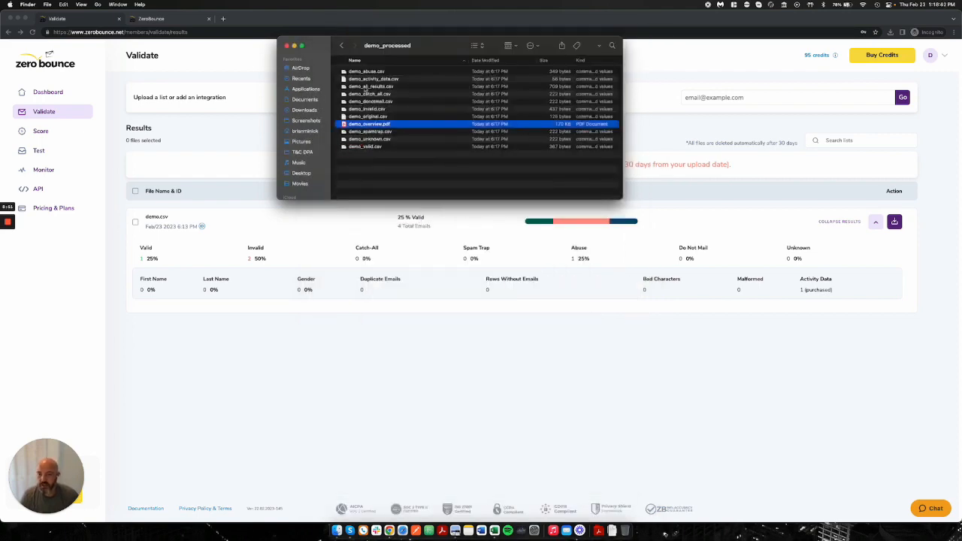
double_click(372, 86)
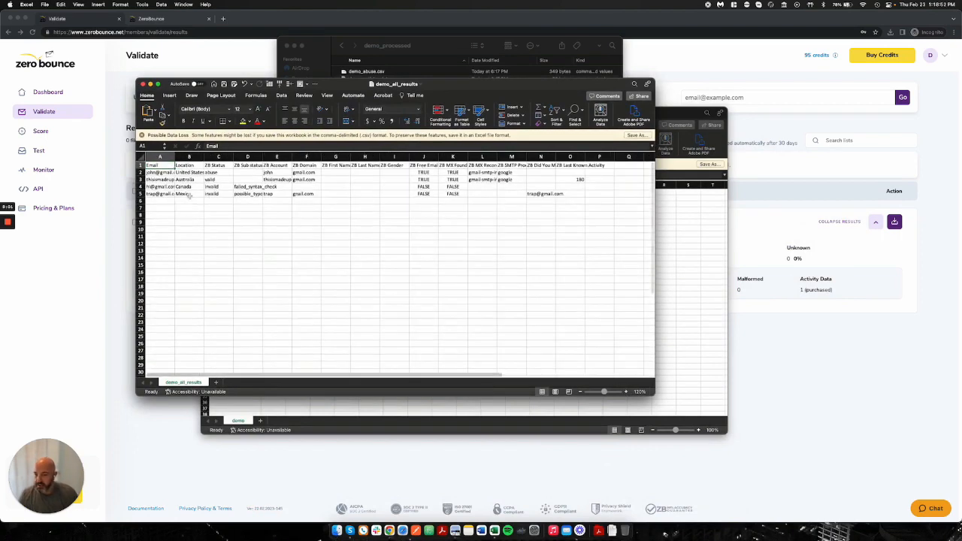
- Inspect the status, sub-status, free-email and MX result columns and a TRUE value in Excel
click(189, 157)
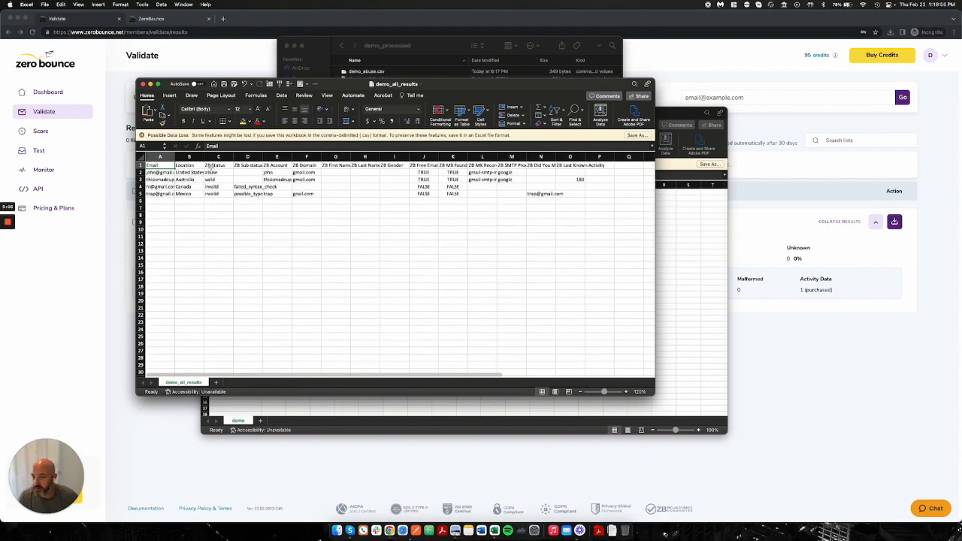
click(247, 157)
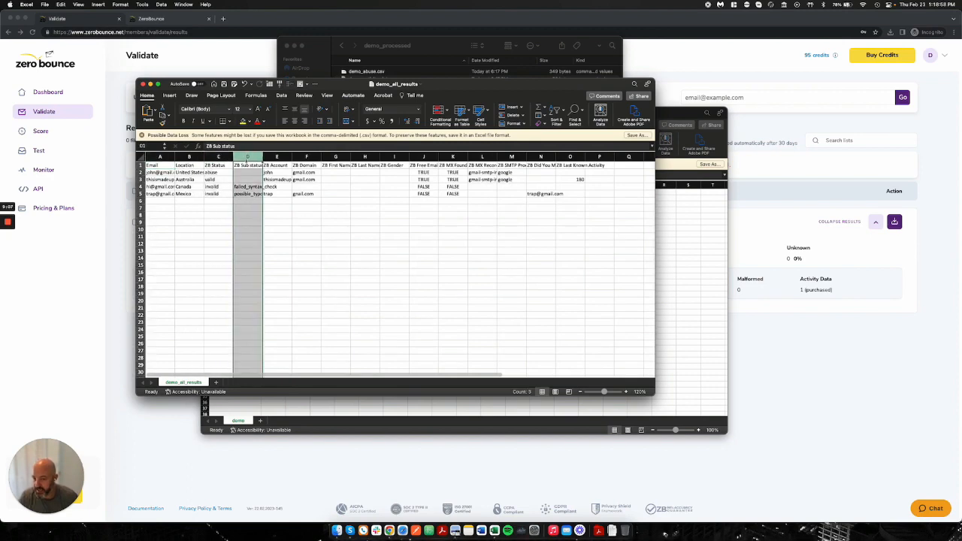
click(277, 163)
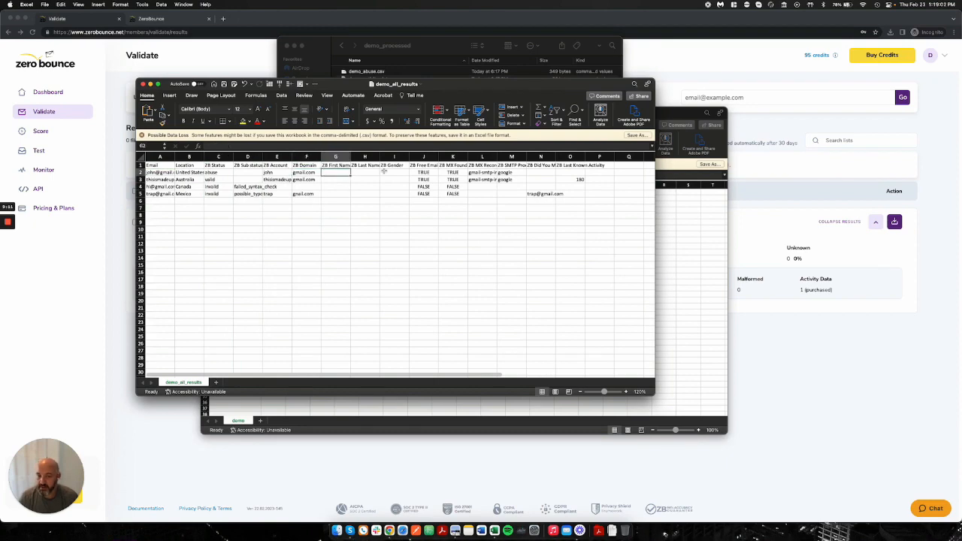
click(394, 171)
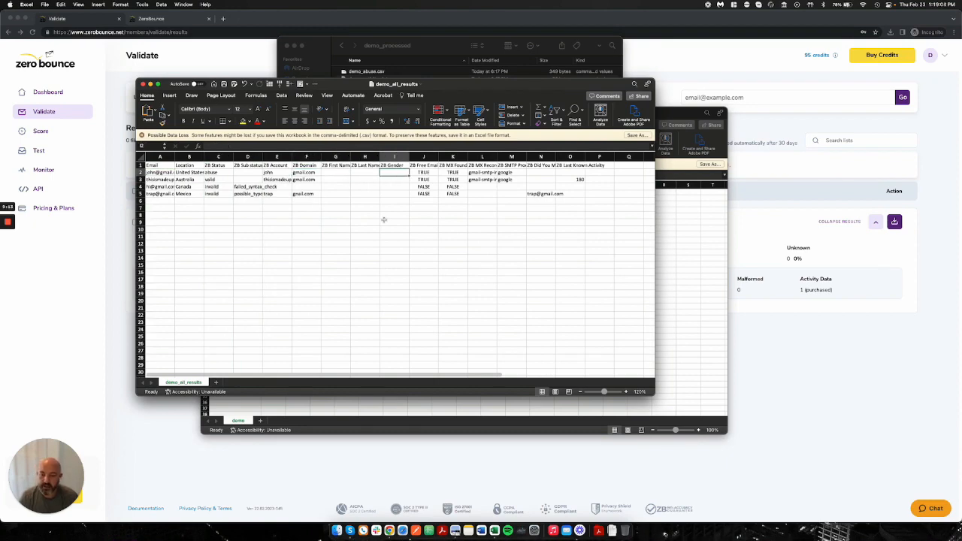
mouse_move(394, 193)
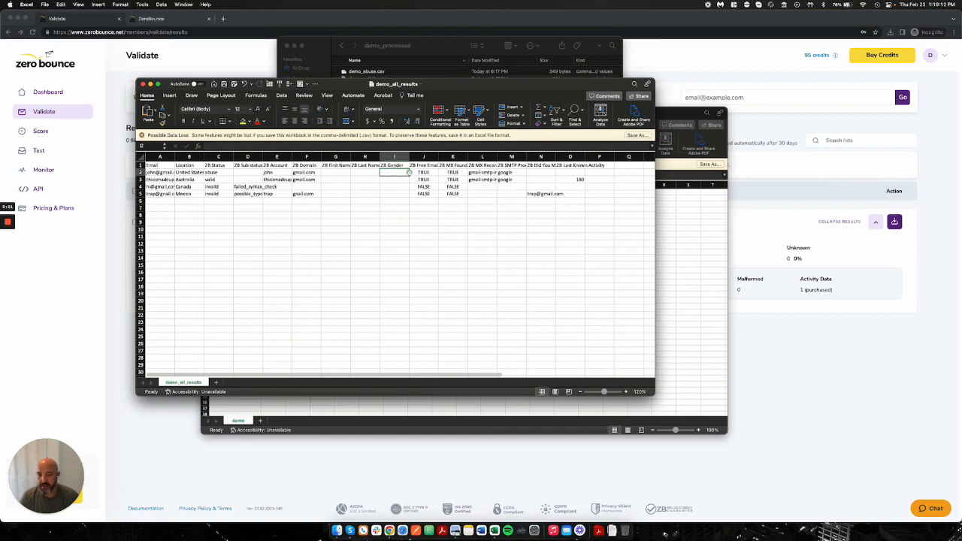
click(424, 171)
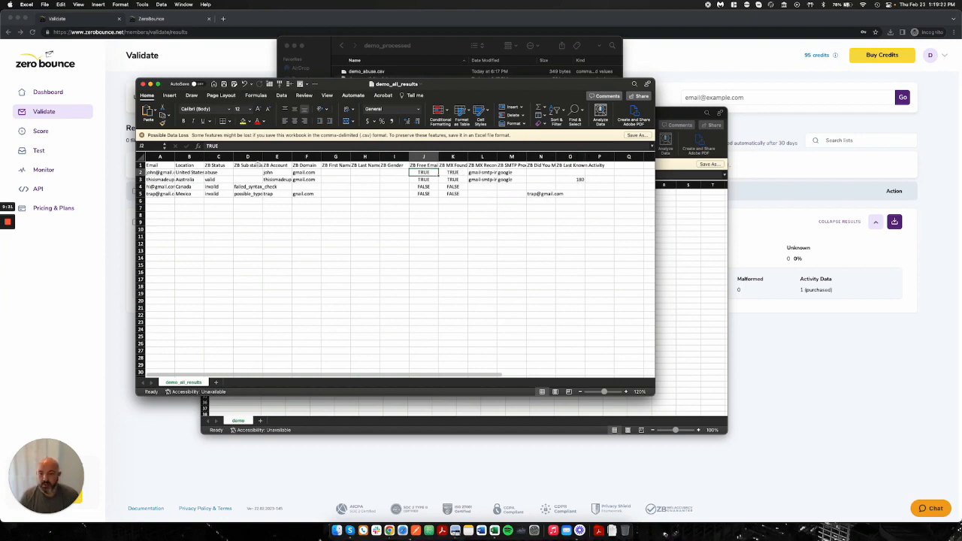
click(218, 156)
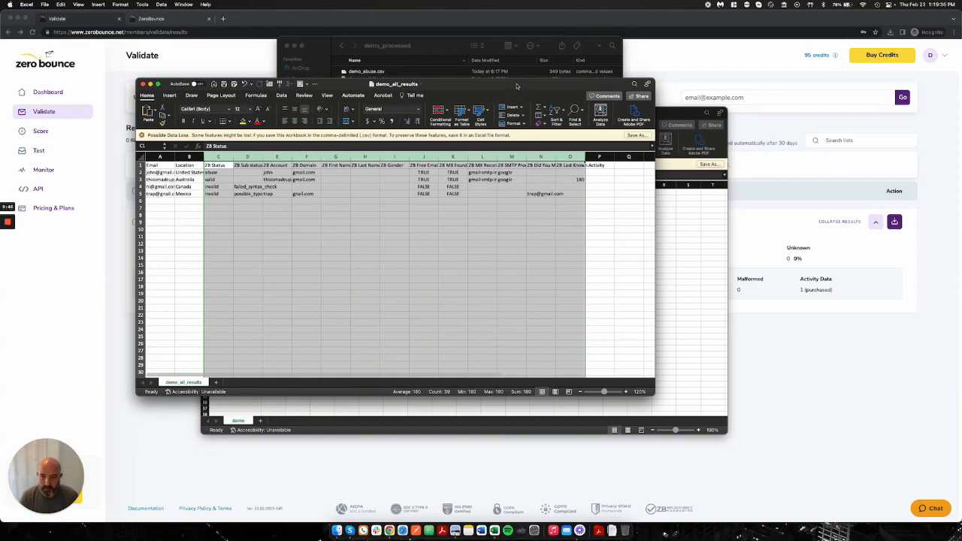
mouse_move(502, 88)
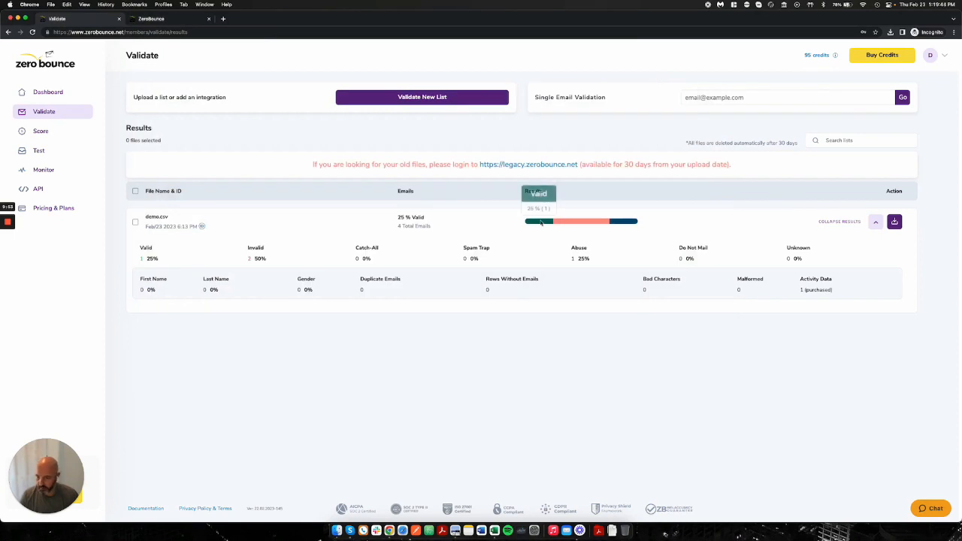
mouse_move(63, 200)
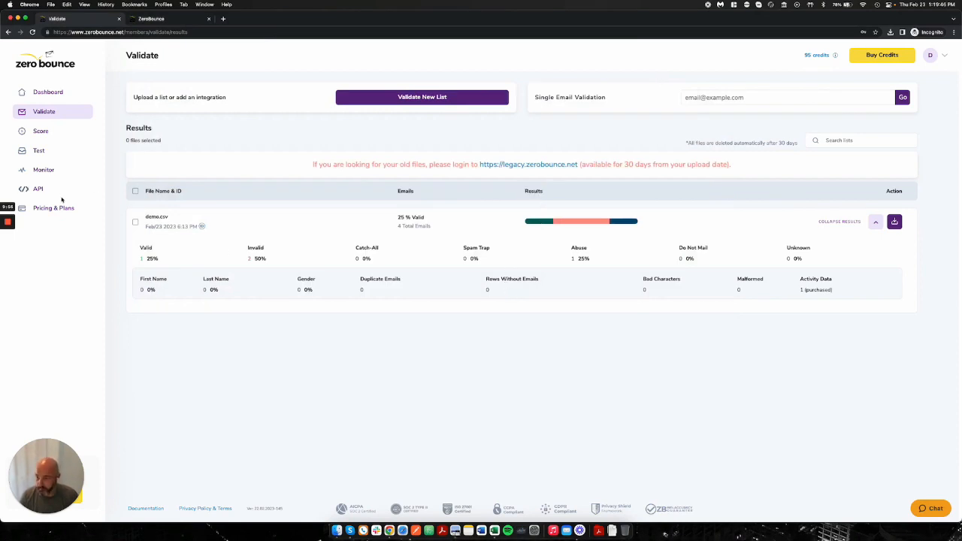
mouse_move(361, 332)
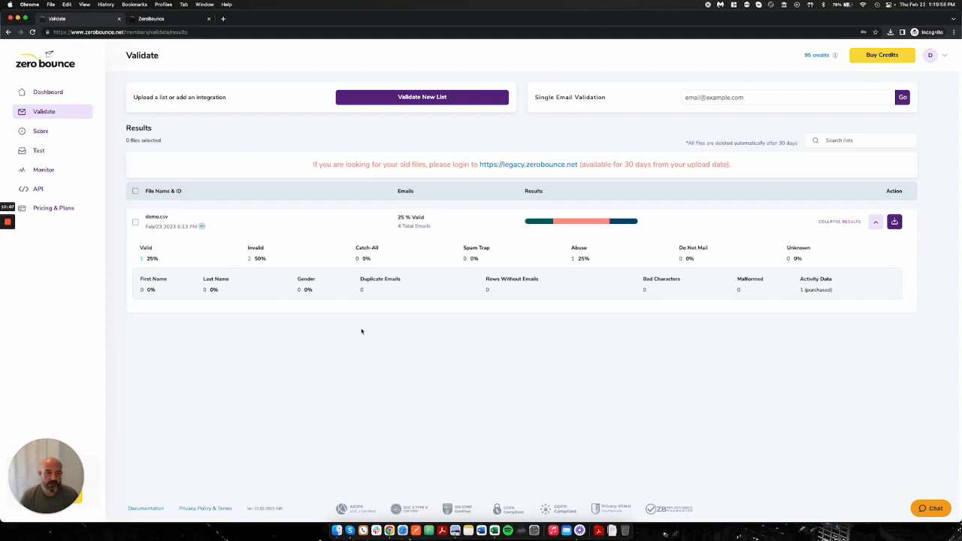
mouse_move(350, 328)
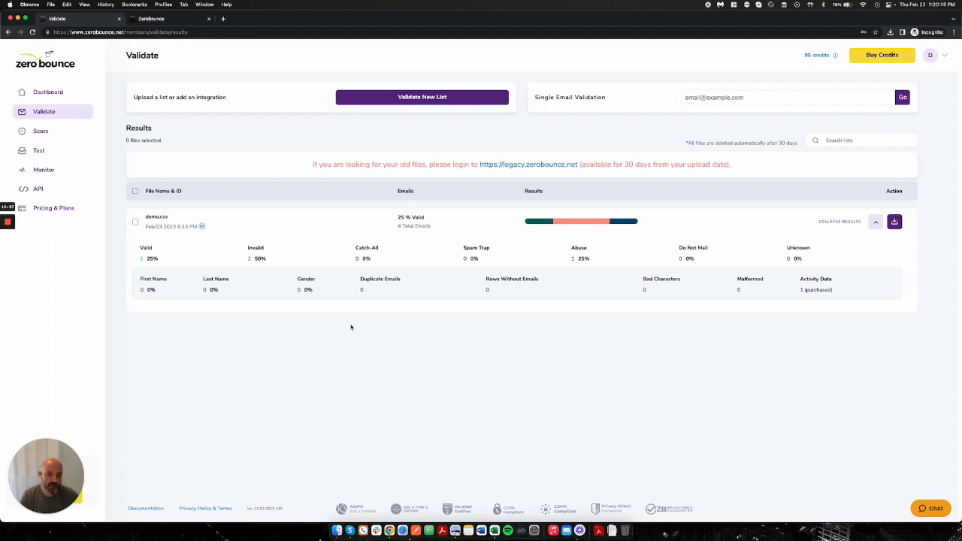
mouse_move(356, 326)
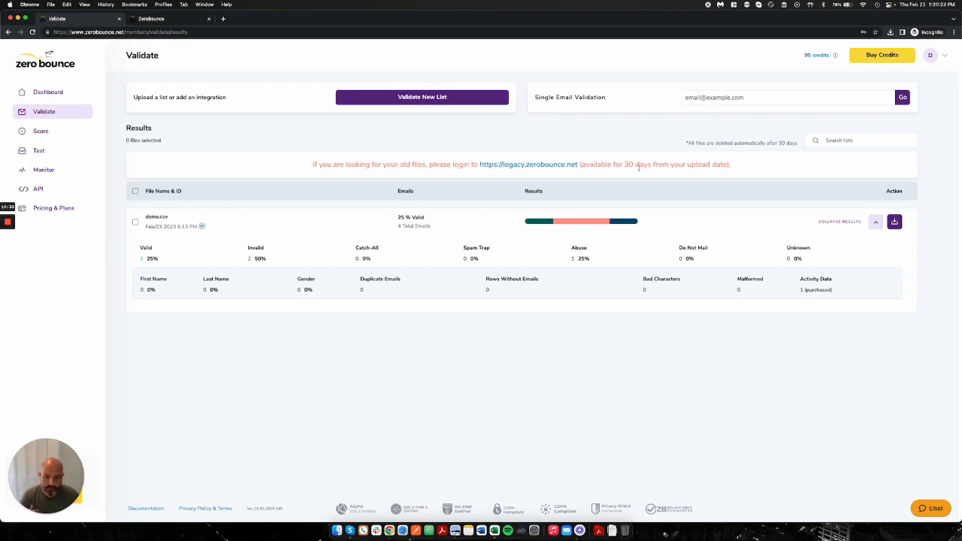
mouse_move(812, 105)
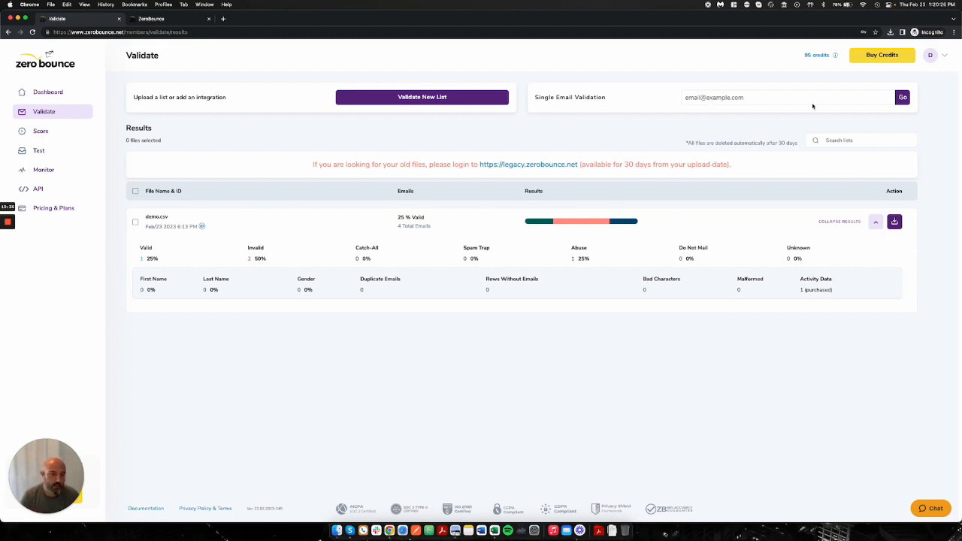
mouse_move(824, 70)
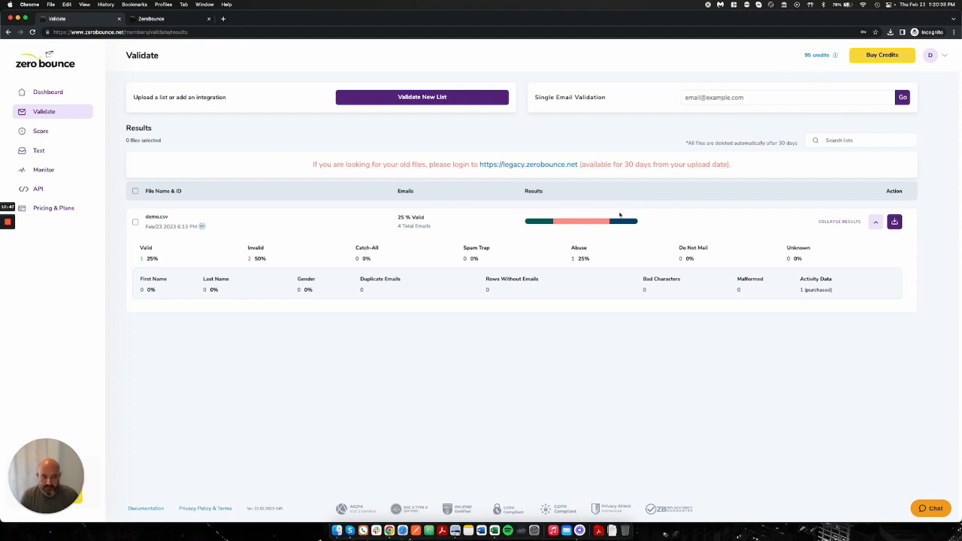
mouse_move(616, 193)
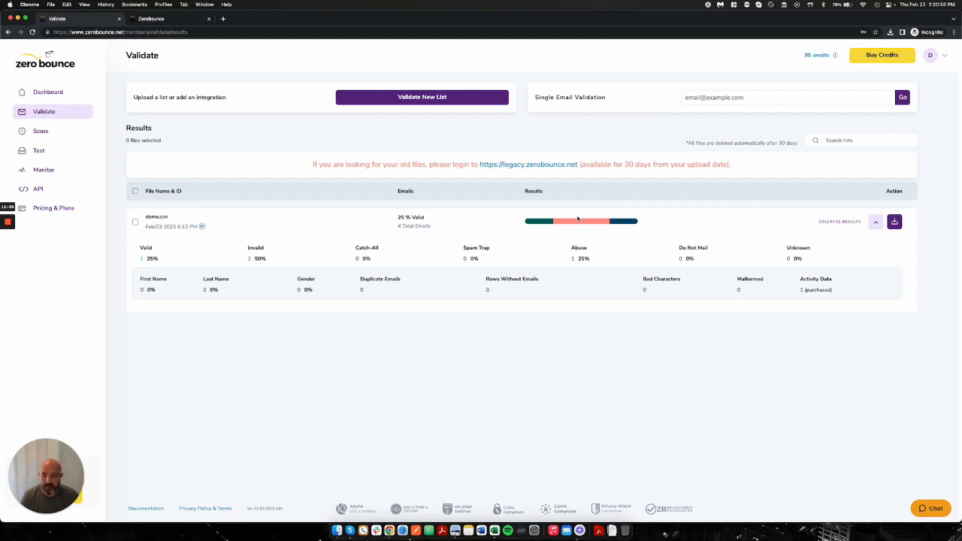
mouse_move(547, 195)
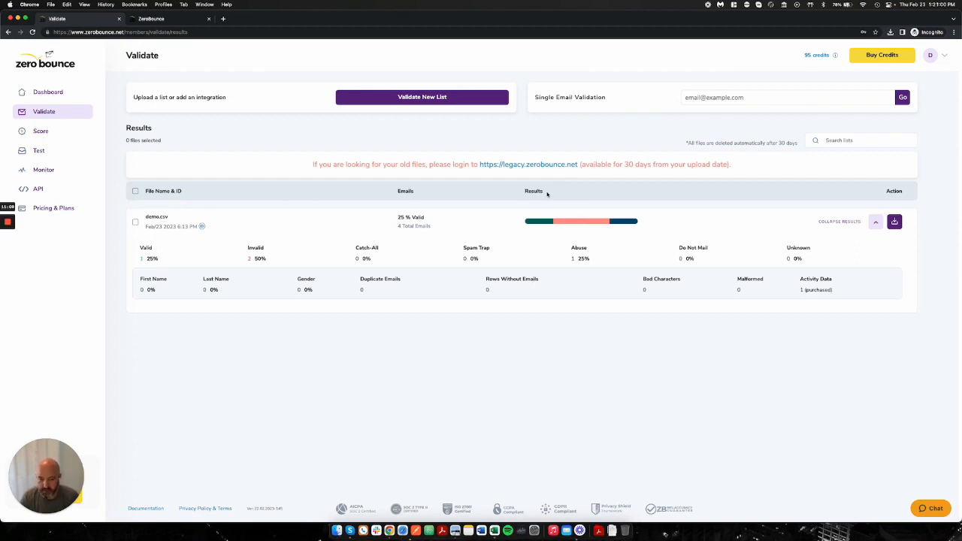
mouse_move(719, 145)
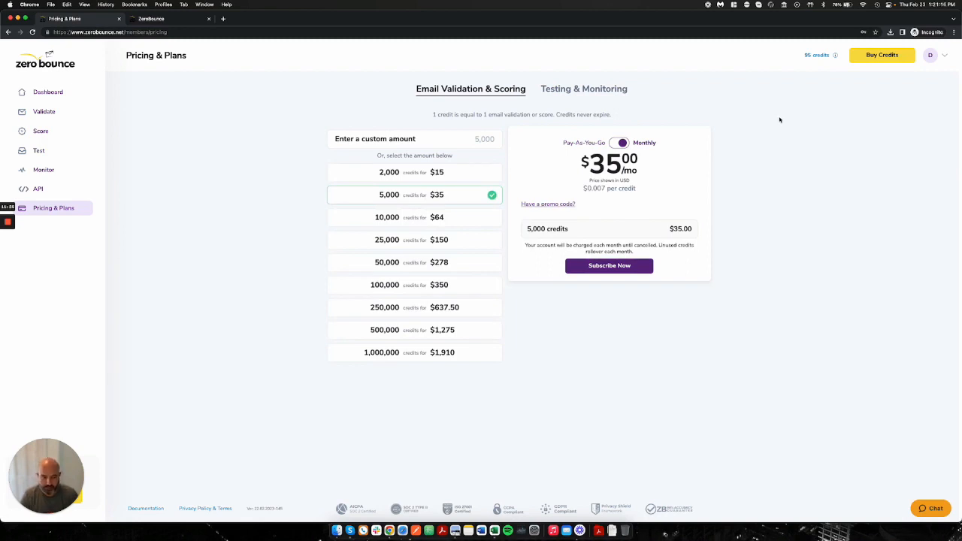
- Select the 10,000-credit package, then the 25,000-credit package priced at $150 per month
click(415, 217)
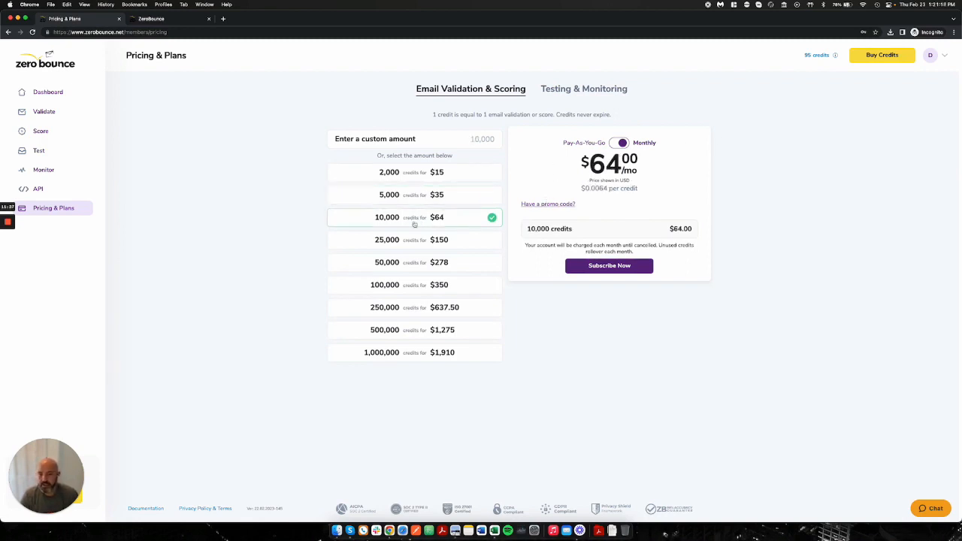
click(415, 240)
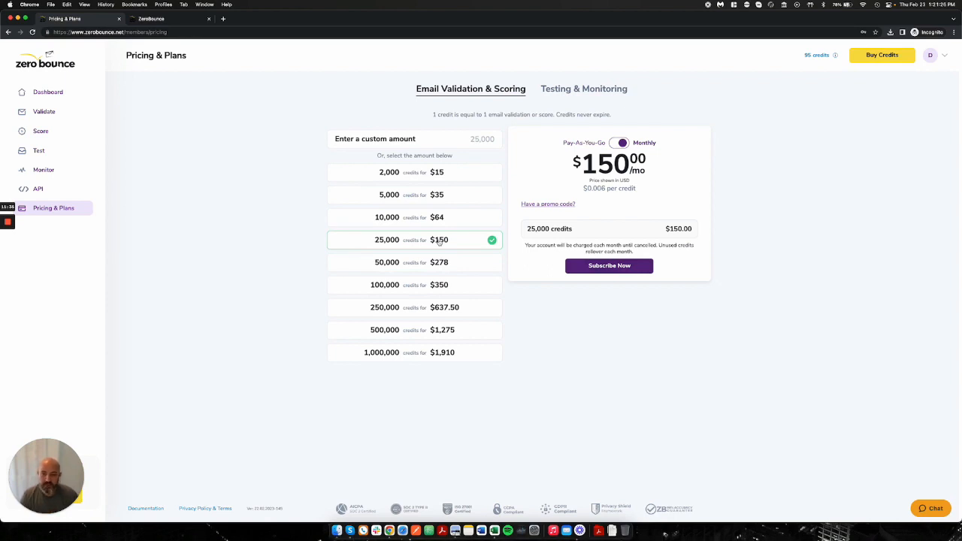
mouse_move(575, 142)
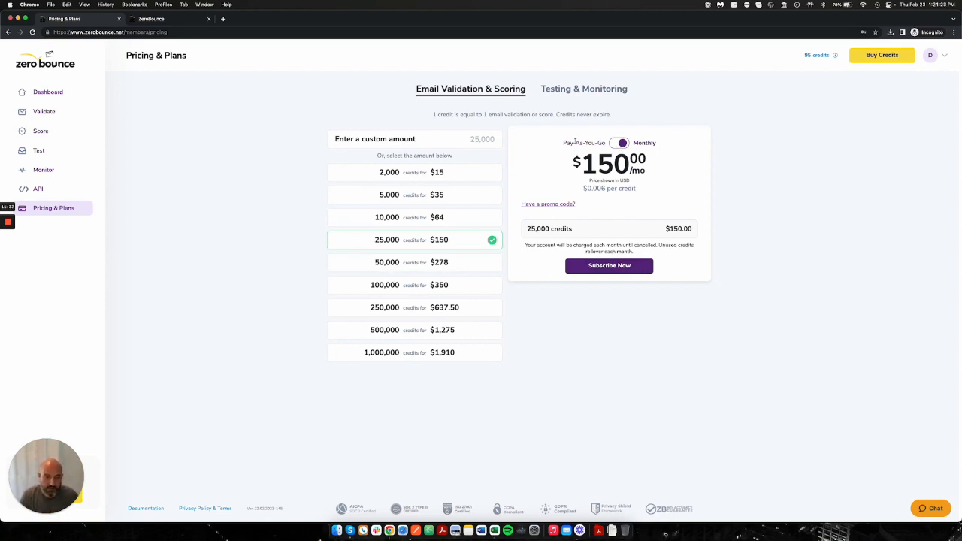
mouse_move(575, 145)
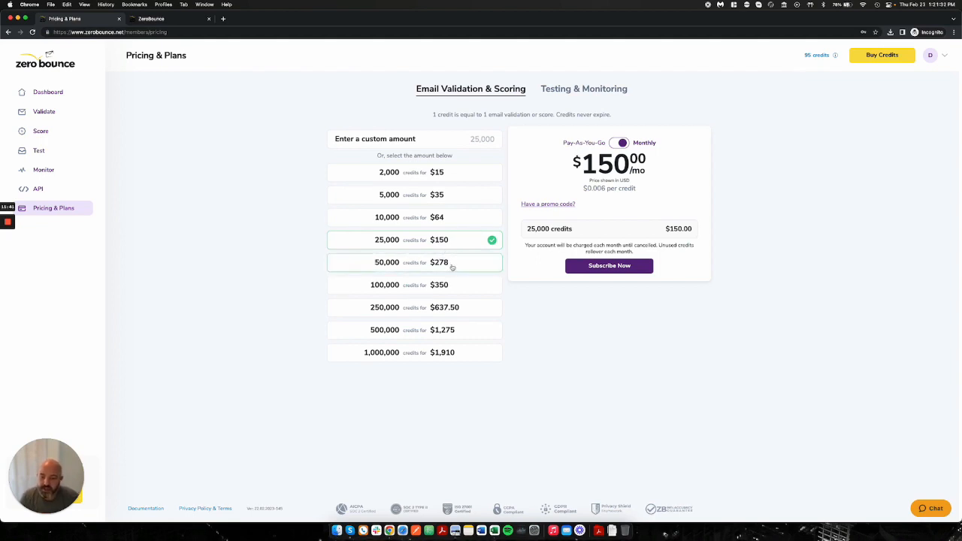
mouse_move(661, 235)
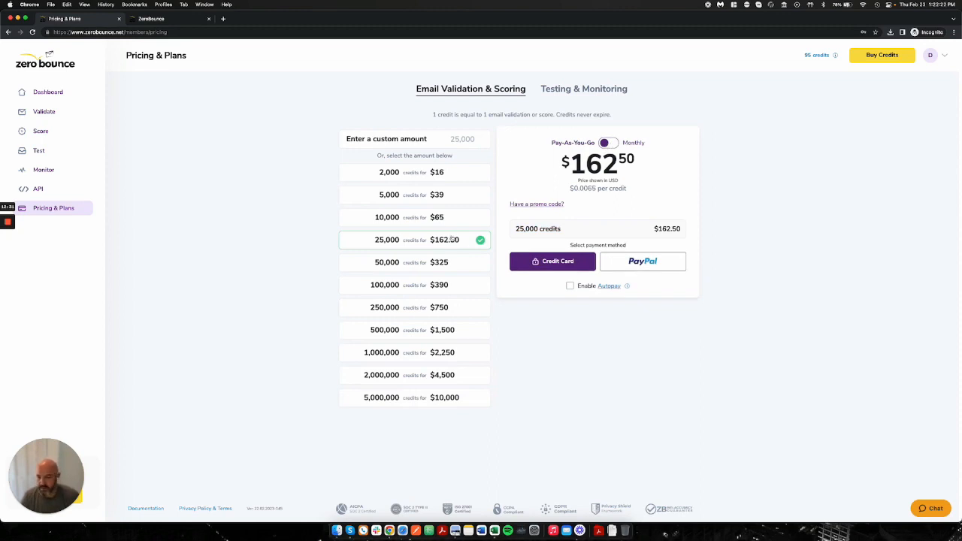
- Enter a custom pay-as-you-go amount of 142853 credits, priced at $557.13
click(415, 286)
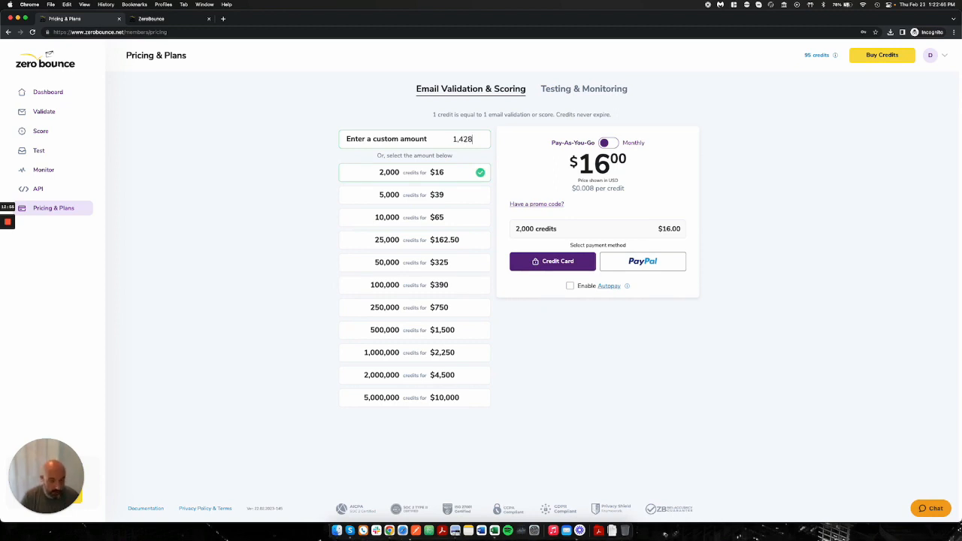
text(142853)
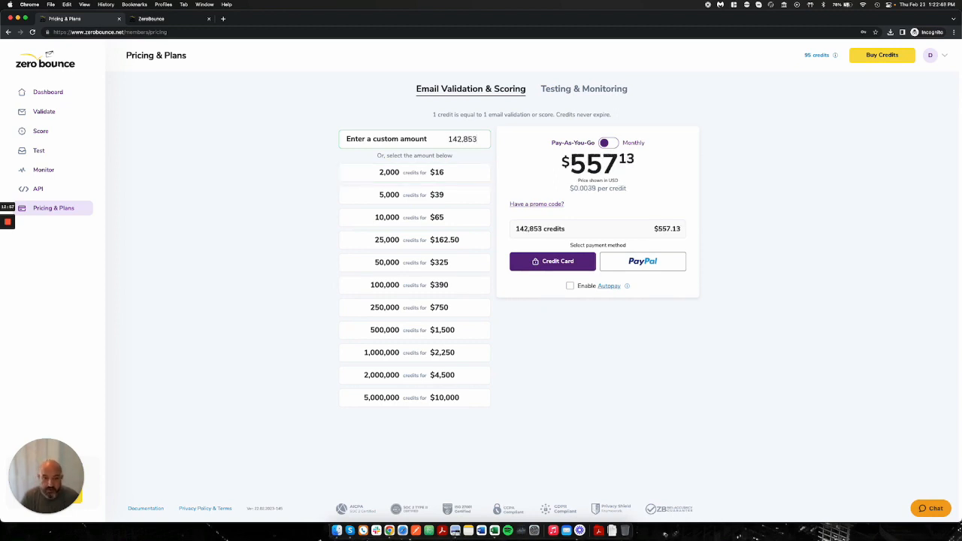
mouse_move(549, 238)
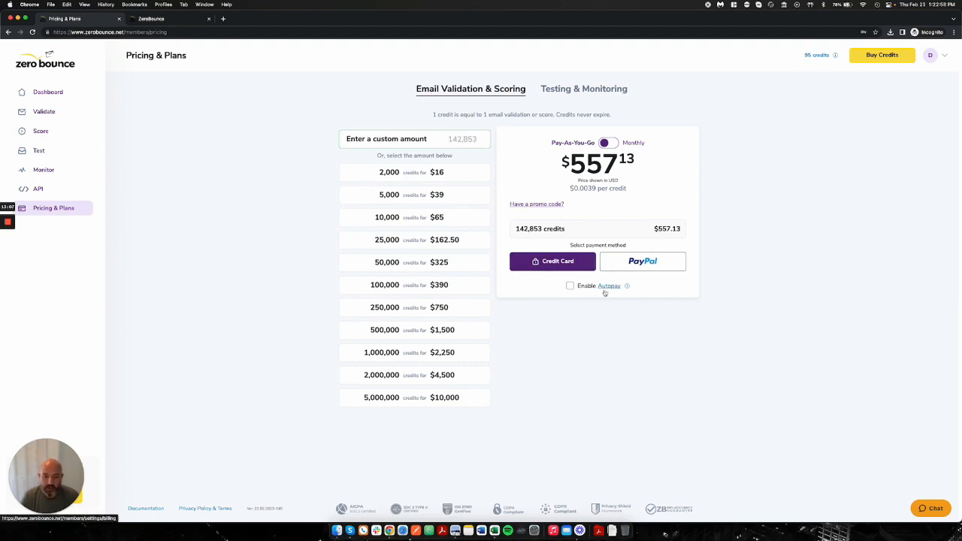
mouse_move(616, 299)
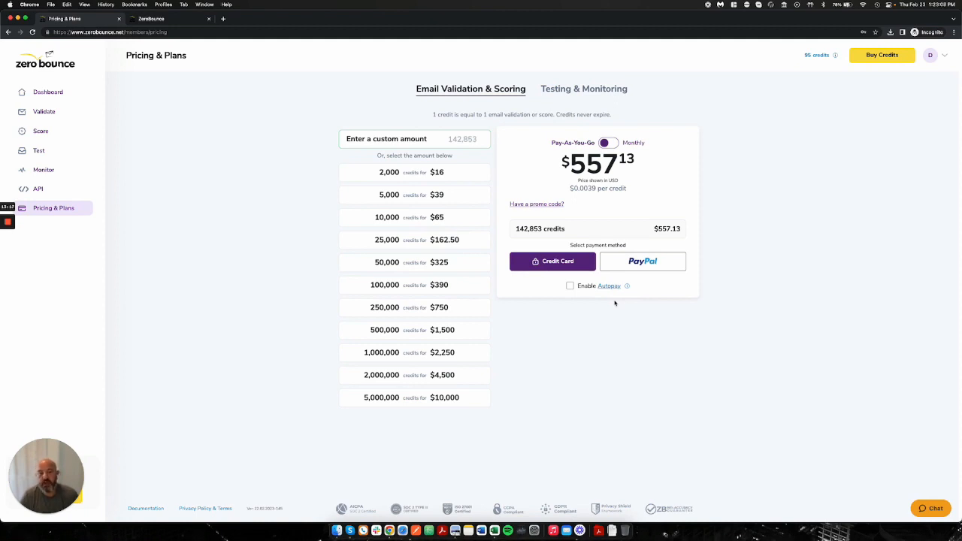
mouse_move(626, 286)
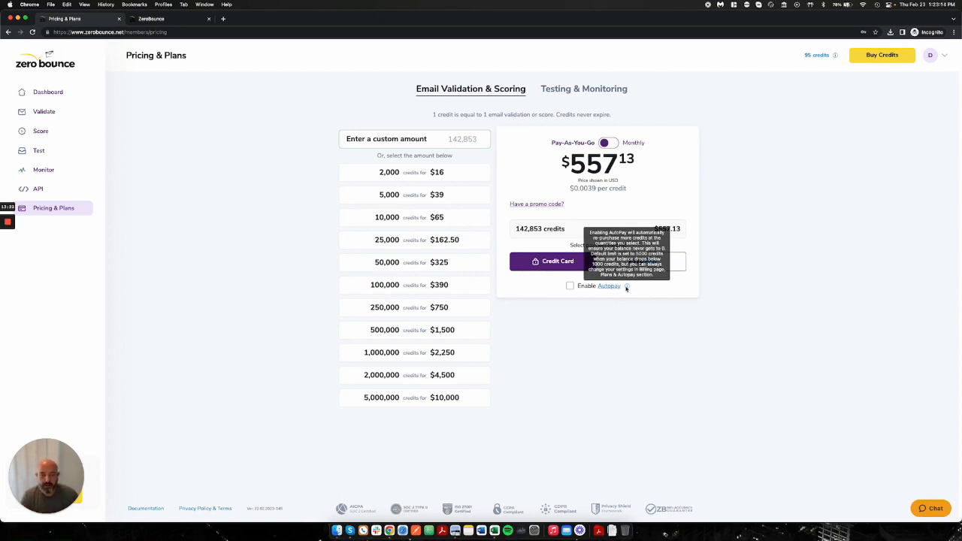
mouse_move(605, 316)
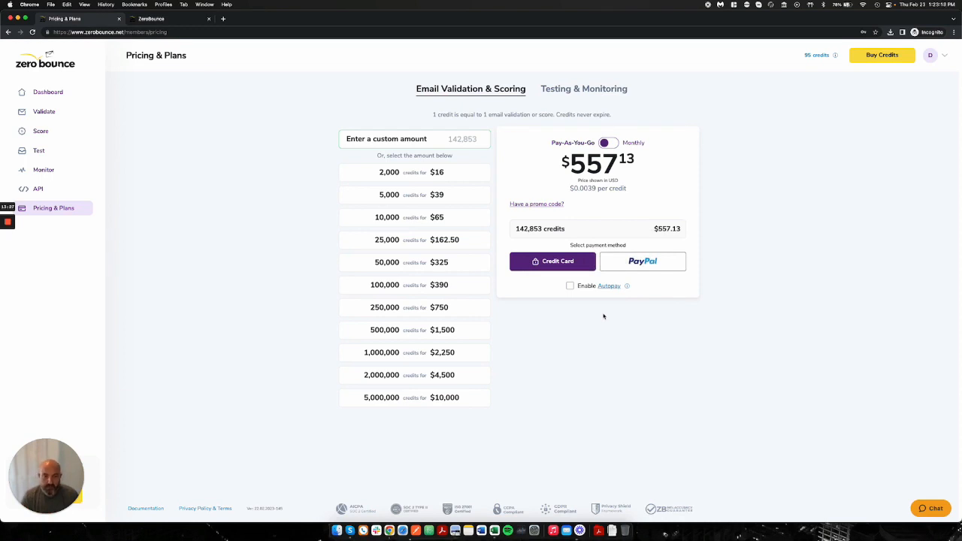
mouse_move(579, 325)
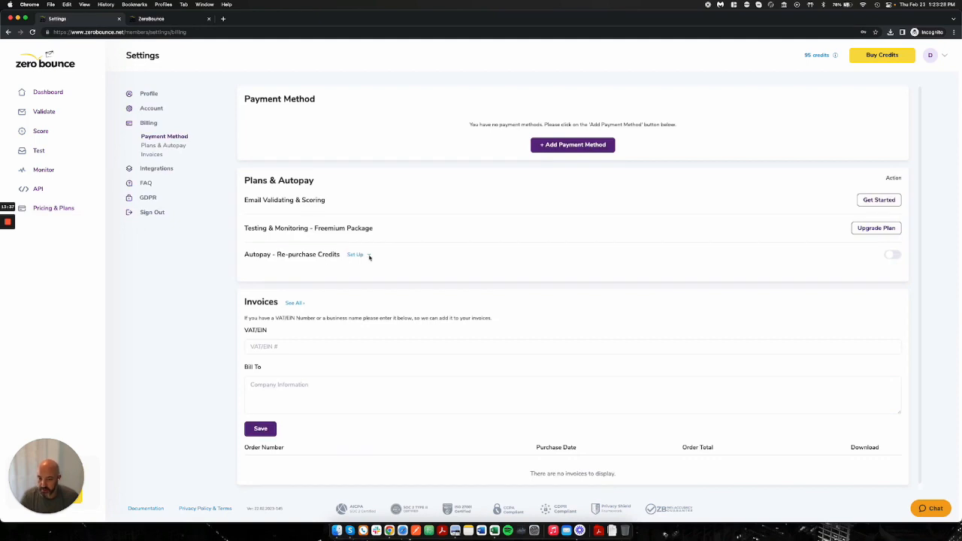
- Set the autopay balance threshold to 50 credits, then return to the pricing plans page
click(355, 254)
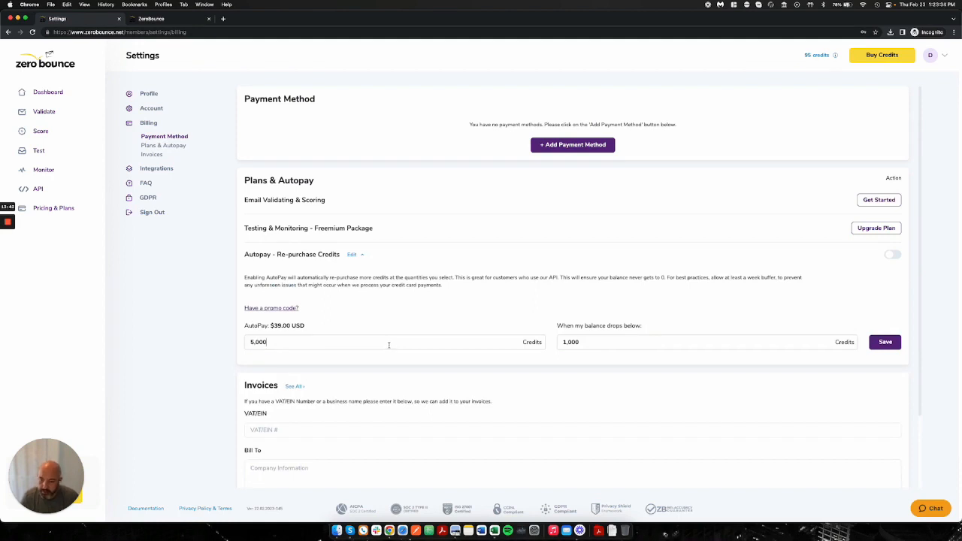
double_click(259, 342)
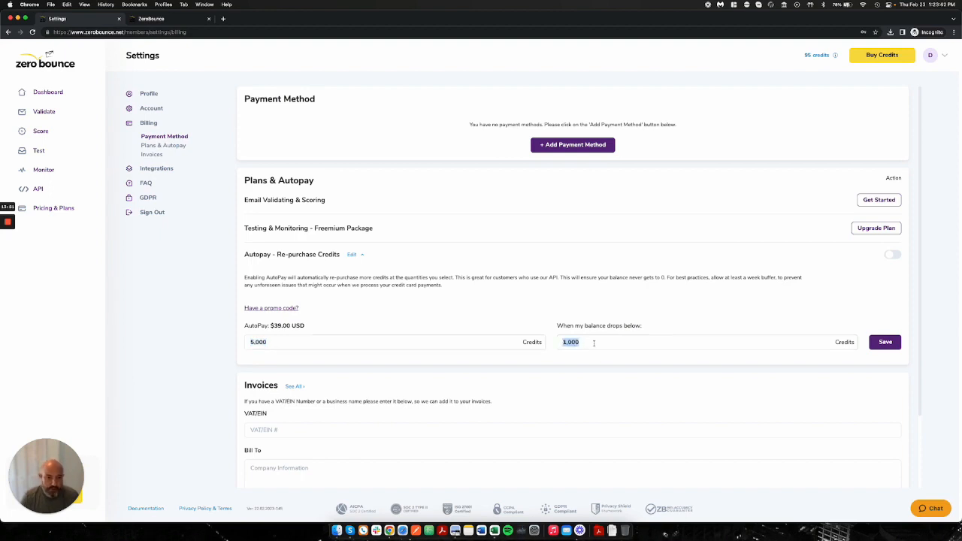
text(50)
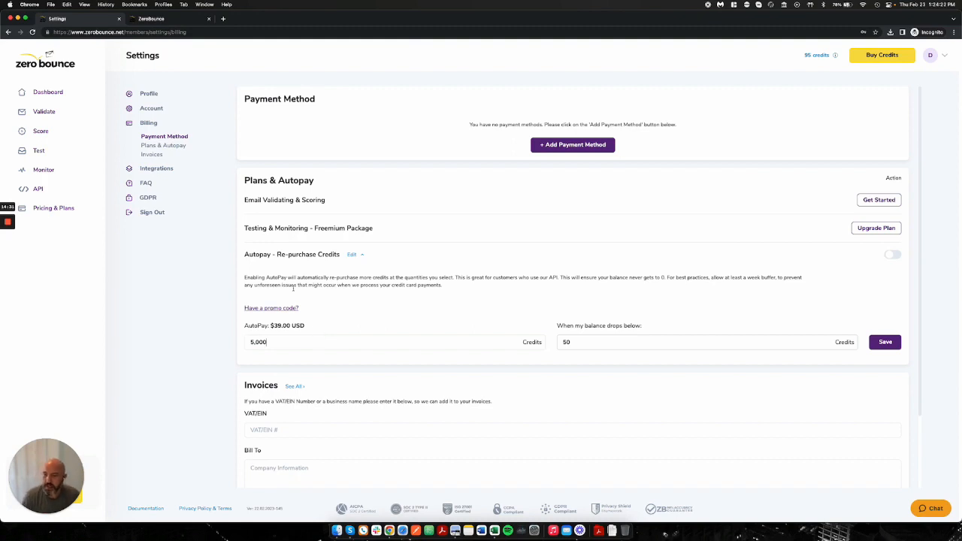
click(54, 208)
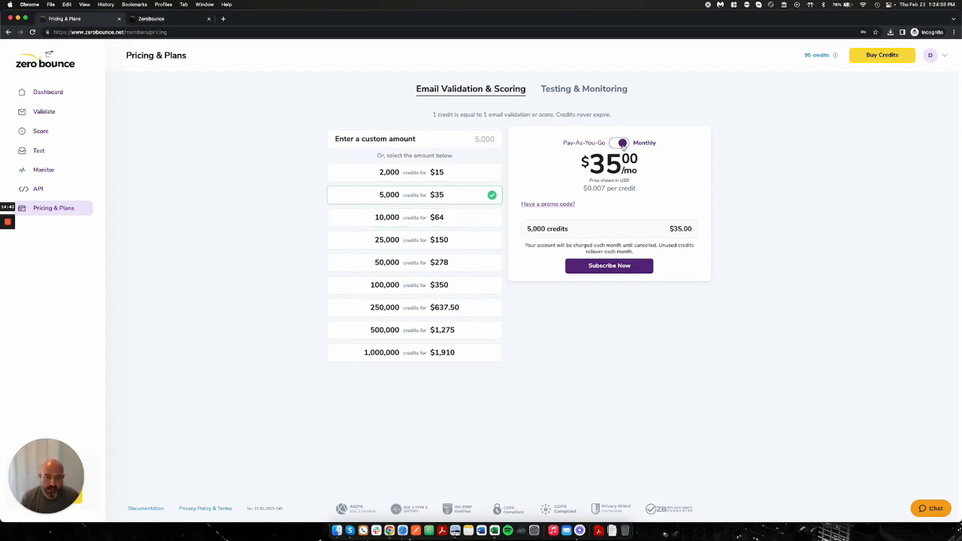
mouse_move(823, 209)
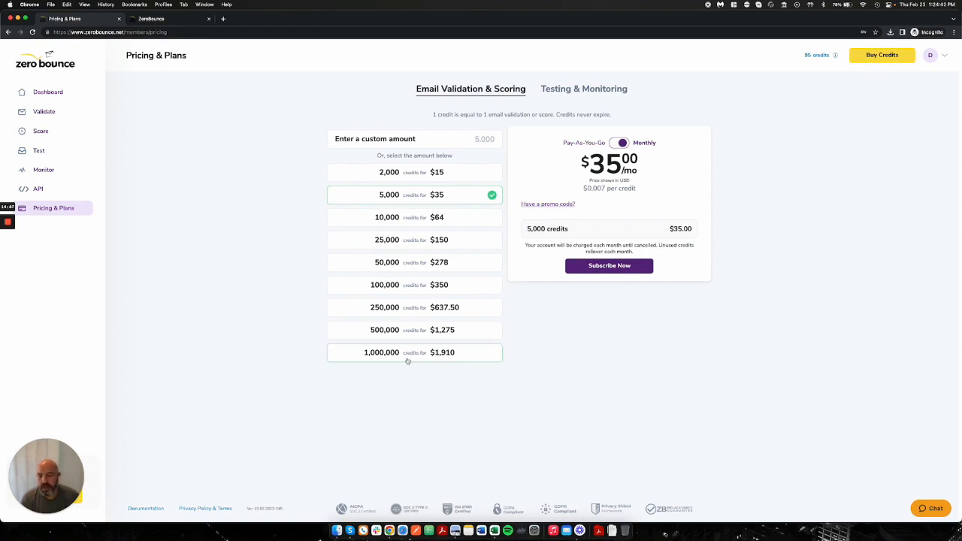
- Select the monthly 1,000,000-credit package priced at $1,910 per month
click(415, 352)
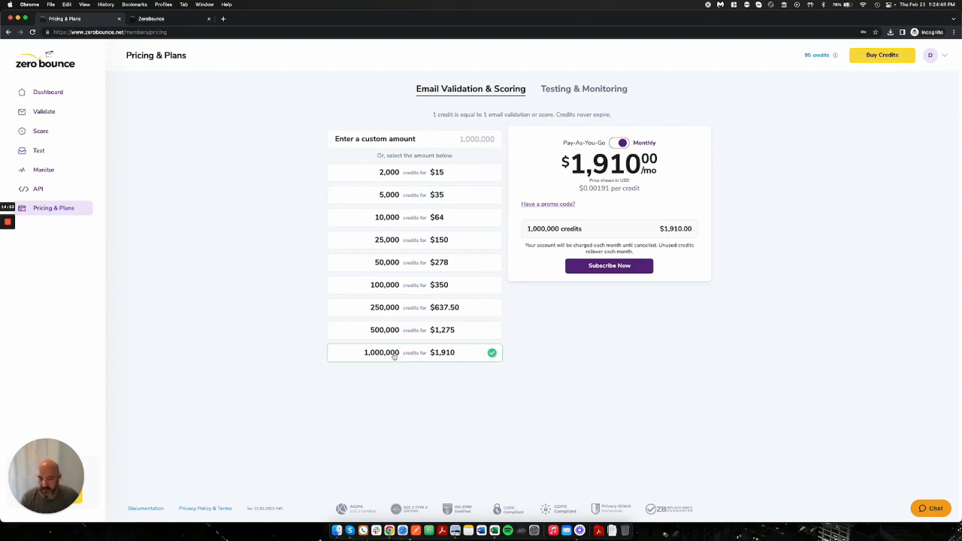
mouse_move(514, 293)
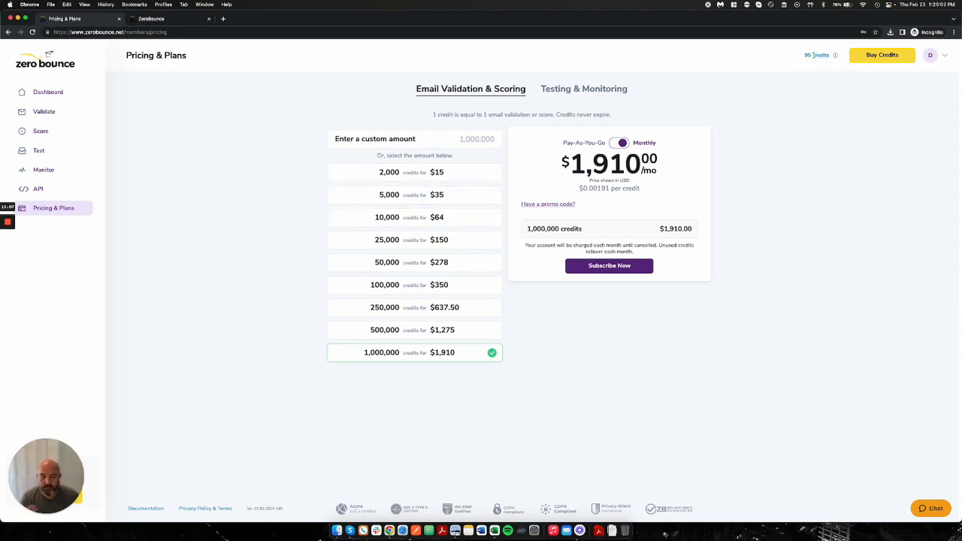
mouse_move(788, 136)
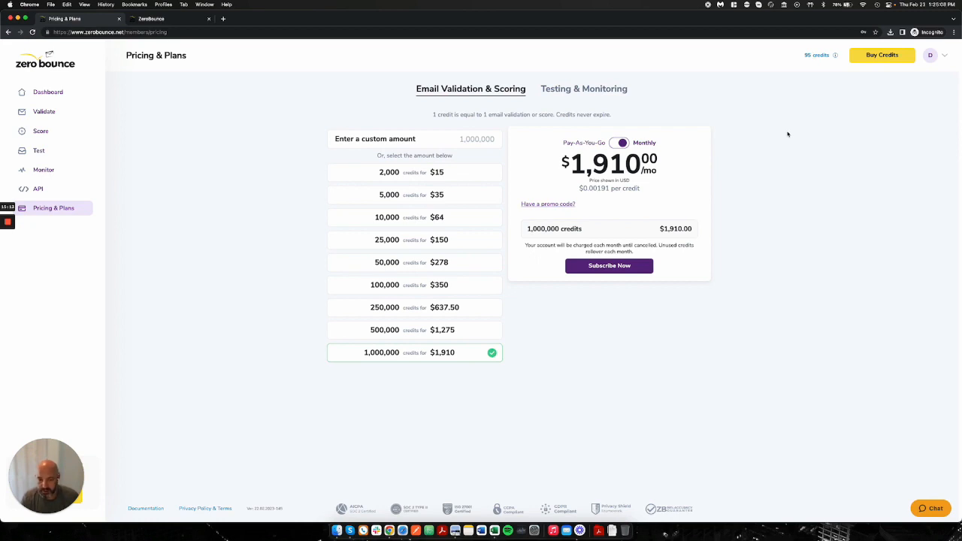
mouse_move(421, 352)
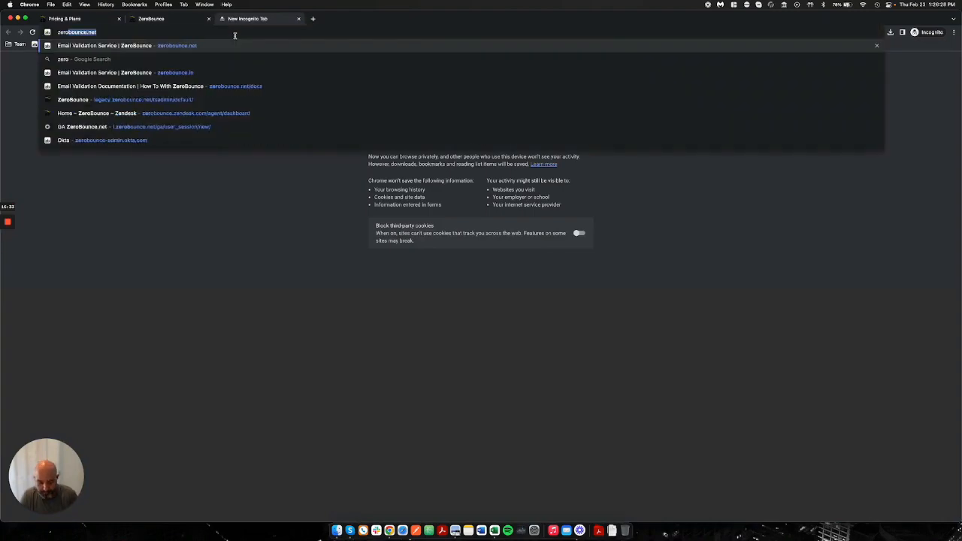
- Load zerobounce.net from the suggestion and scroll down to the homepage footer
click(104, 45)
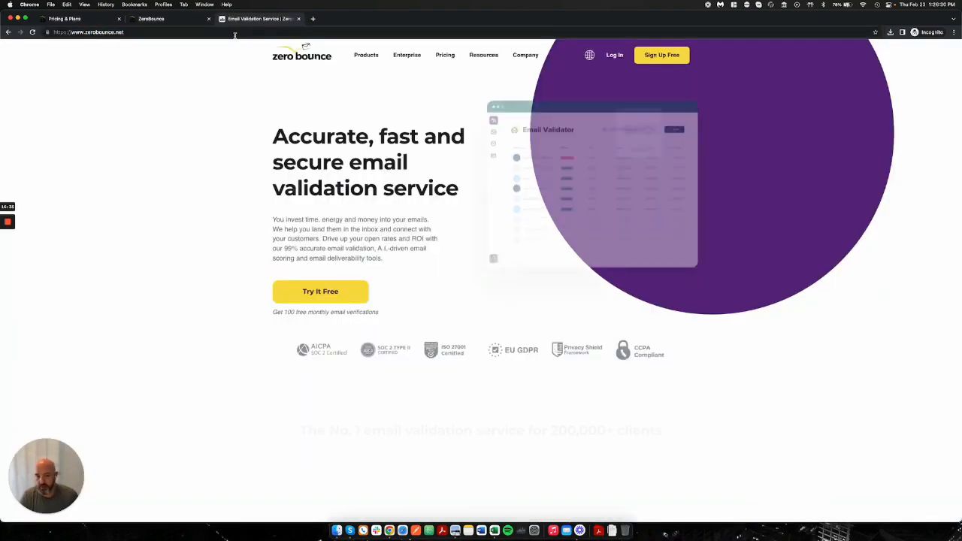
scroll(down, 3)
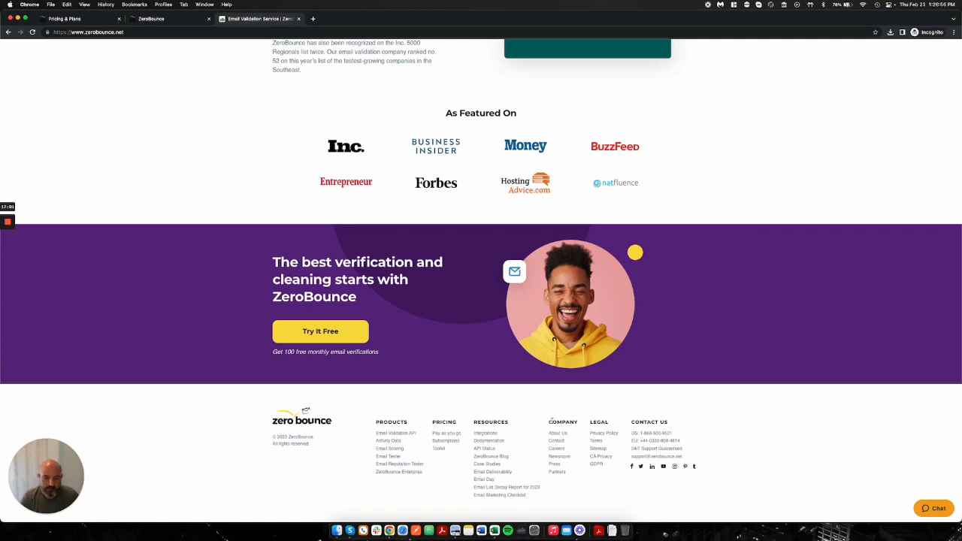
mouse_move(454, 394)
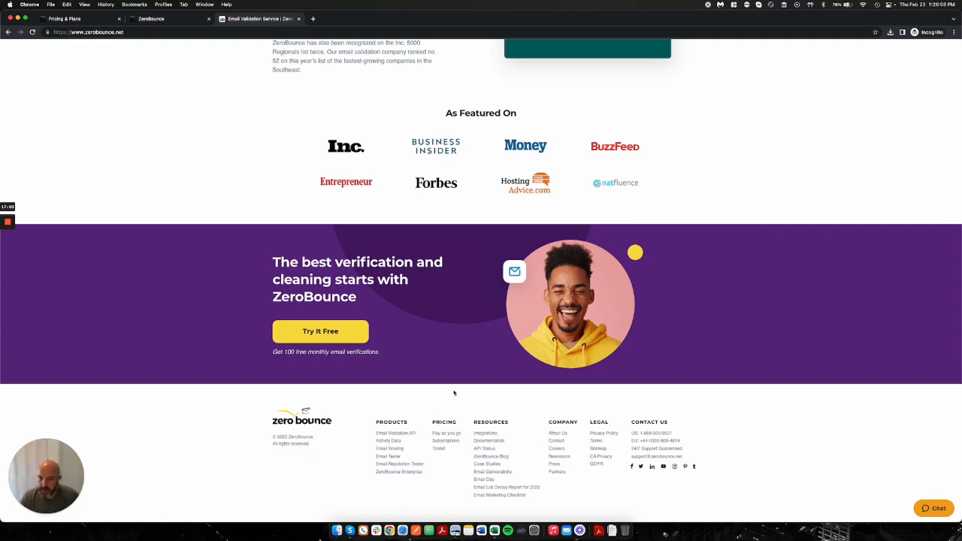
mouse_move(463, 384)
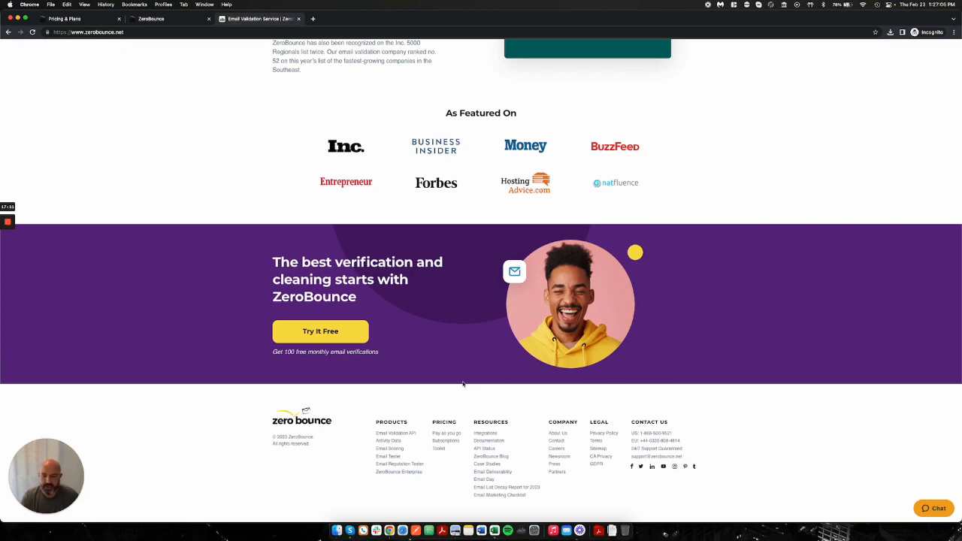
mouse_move(415, 329)
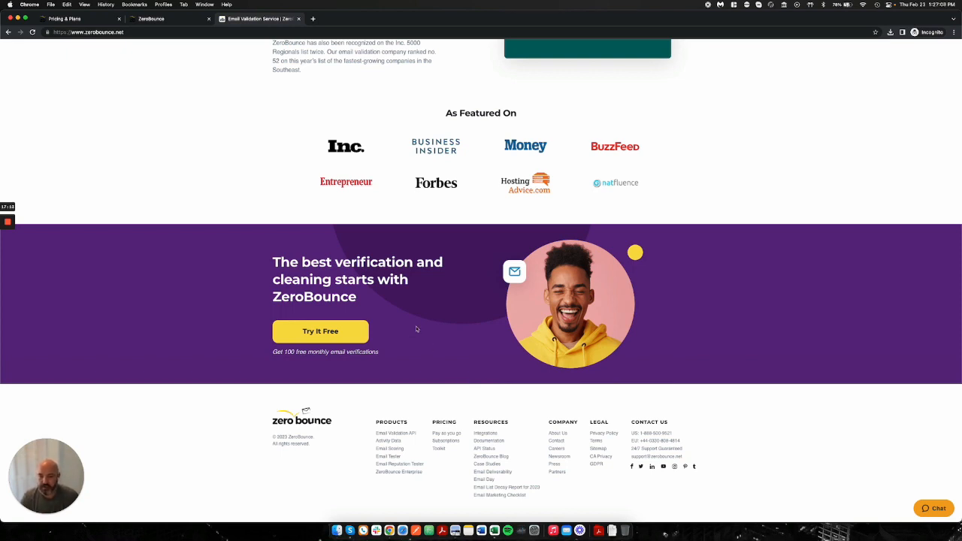
mouse_move(406, 356)
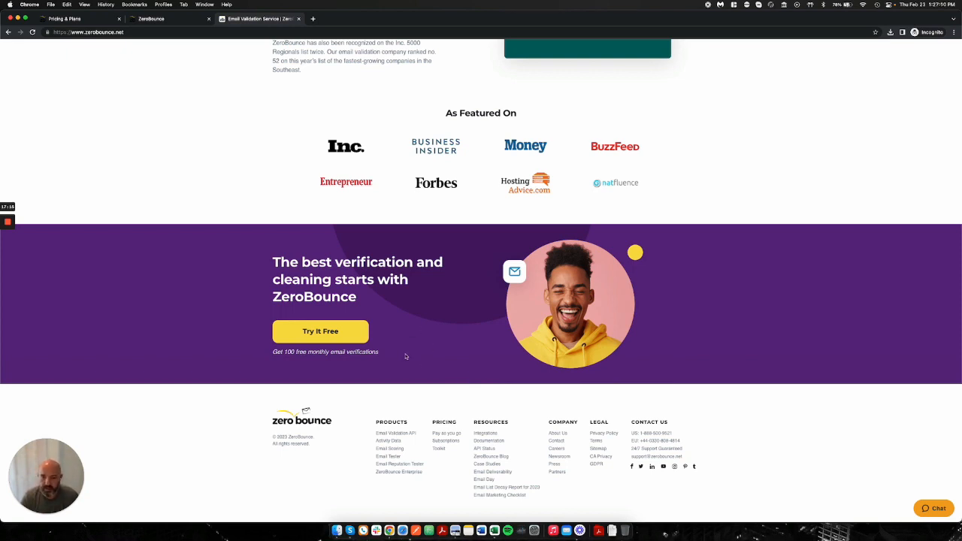